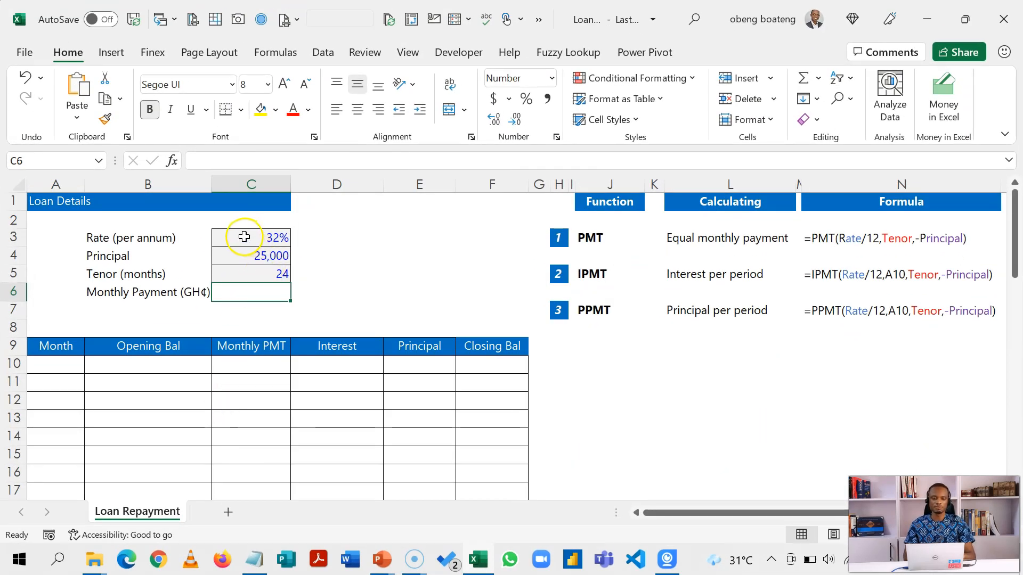
Review the 32% rate, 25,000 principal and 24-month tenor inputs and select the Monthly Payment cell C6.
click(251, 237)
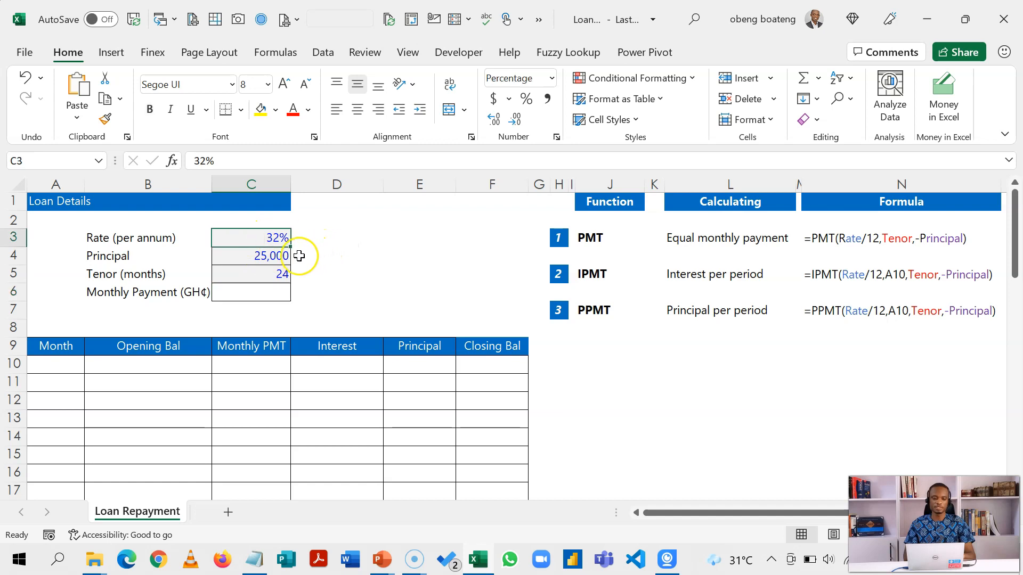
click(251, 255)
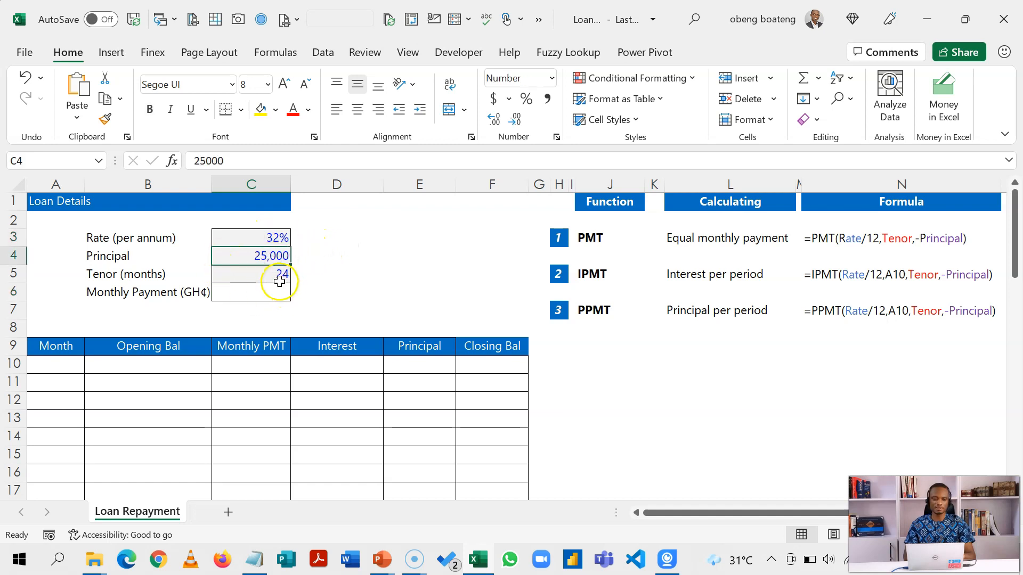
click(254, 275)
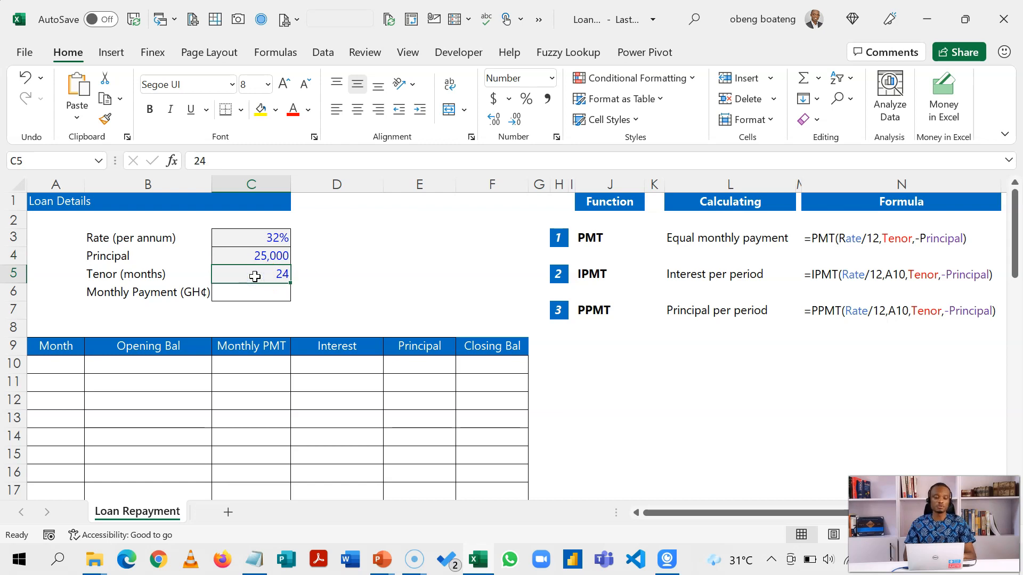
click(255, 292)
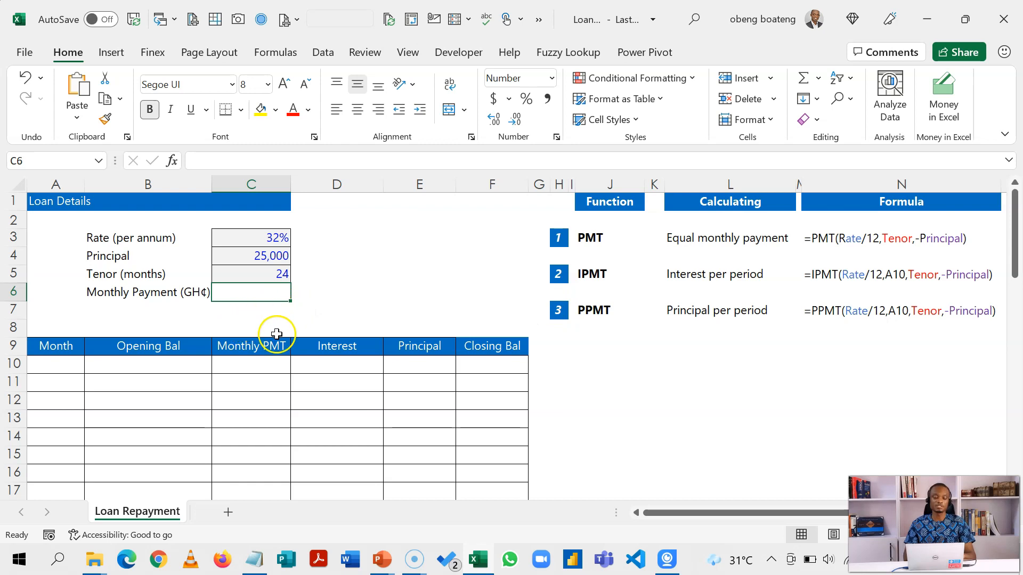
Enter =-PMT(C3/12,C5,C4,0,0) in C6, giving a monthly payment of 1,423.69.
text(=)
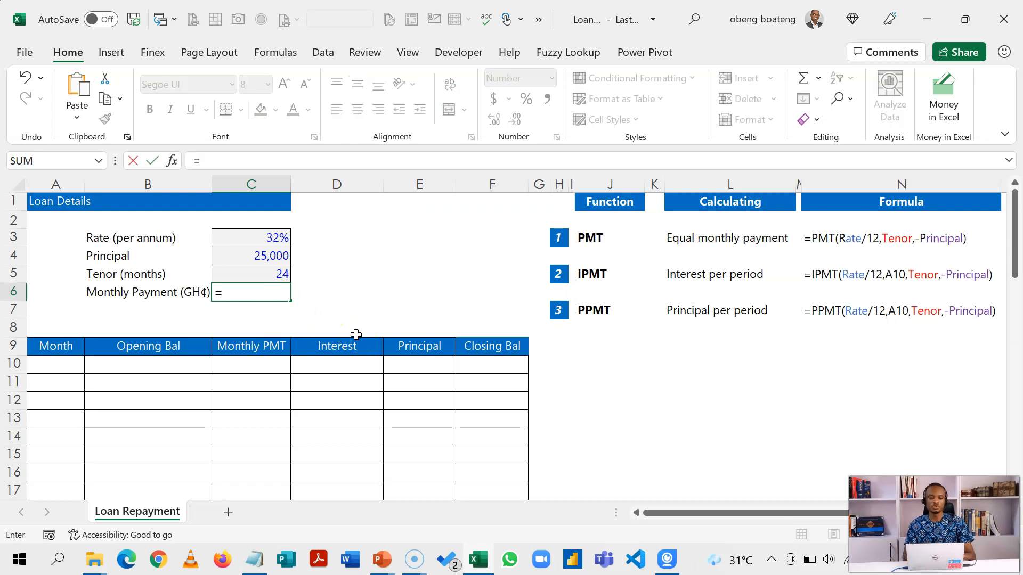
text(PMT()
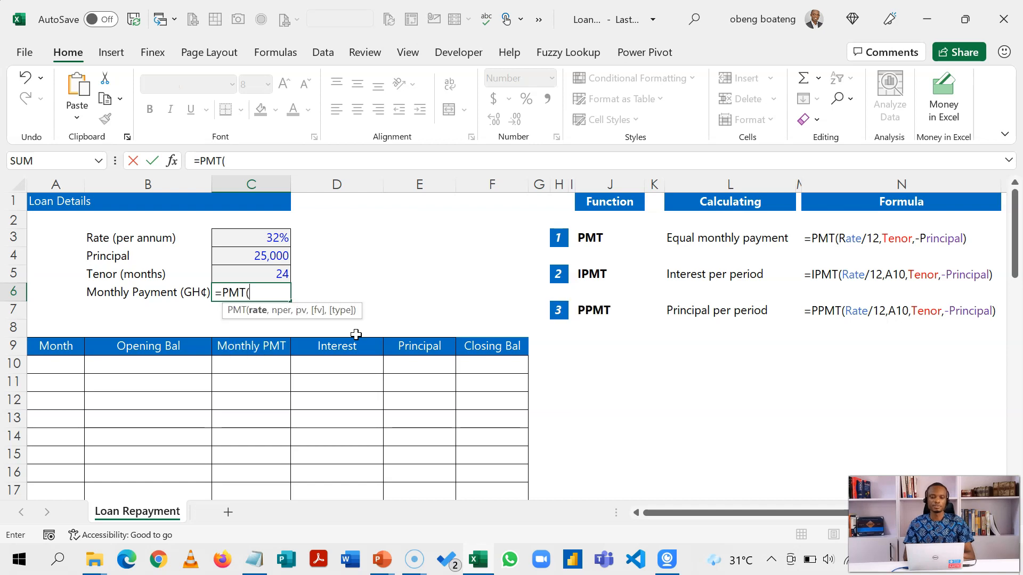
click(252, 238)
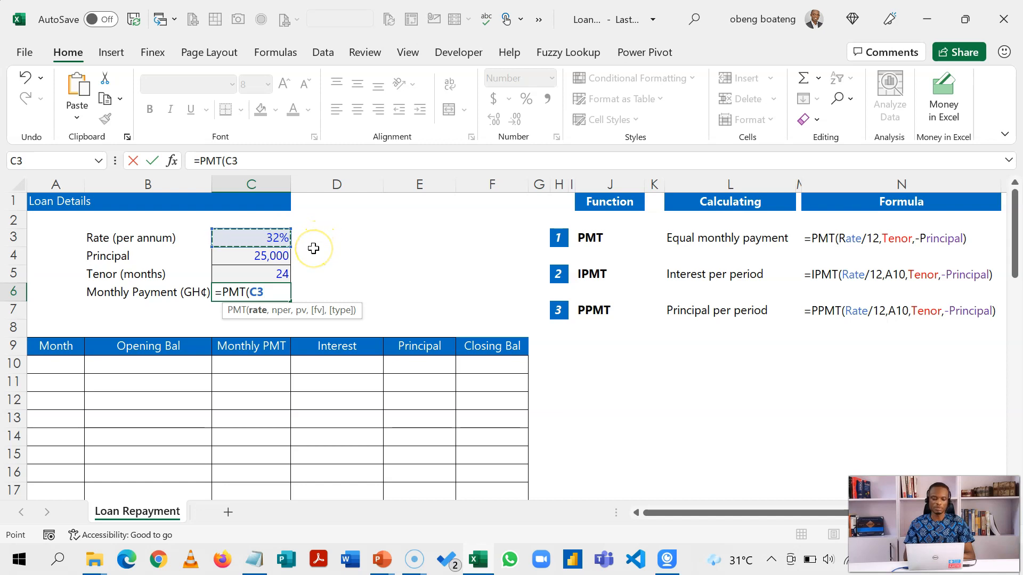
text(/12)
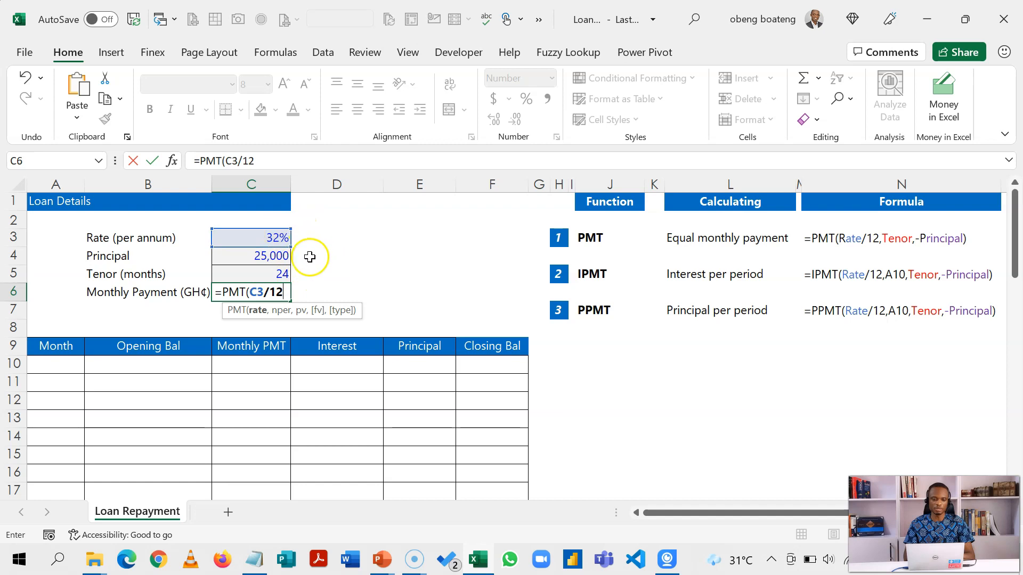
text(,)
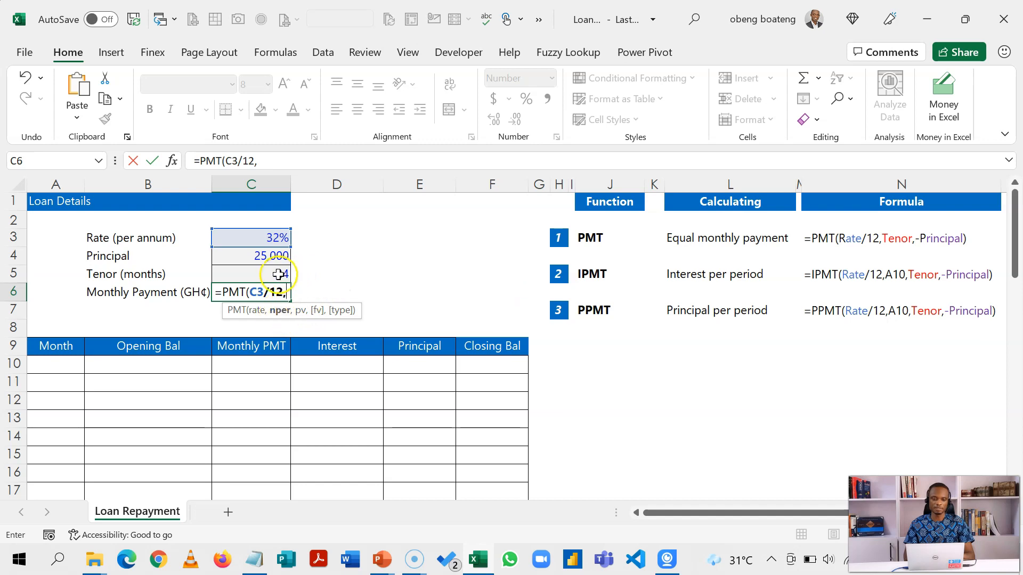
click(251, 274)
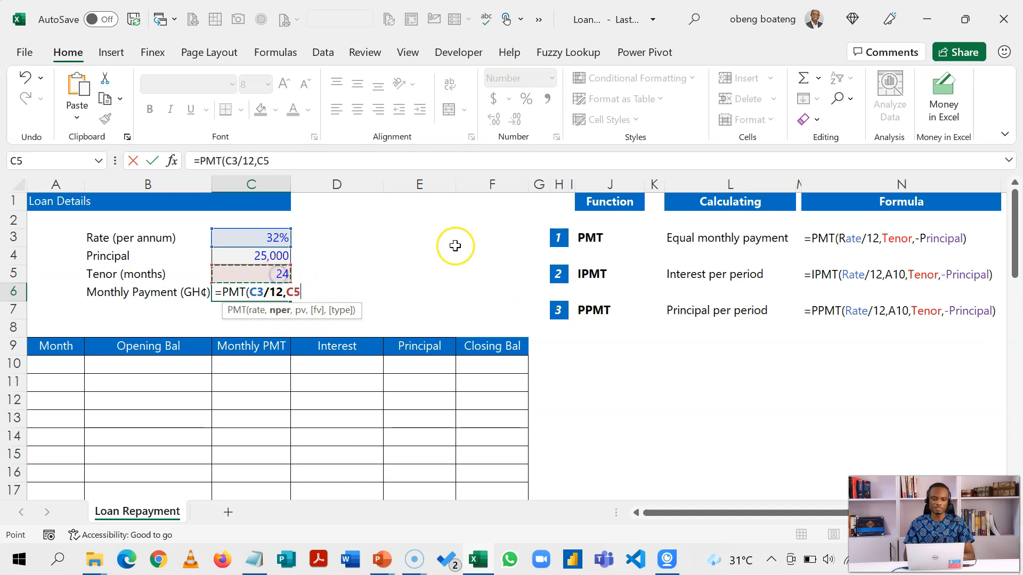
text(,)
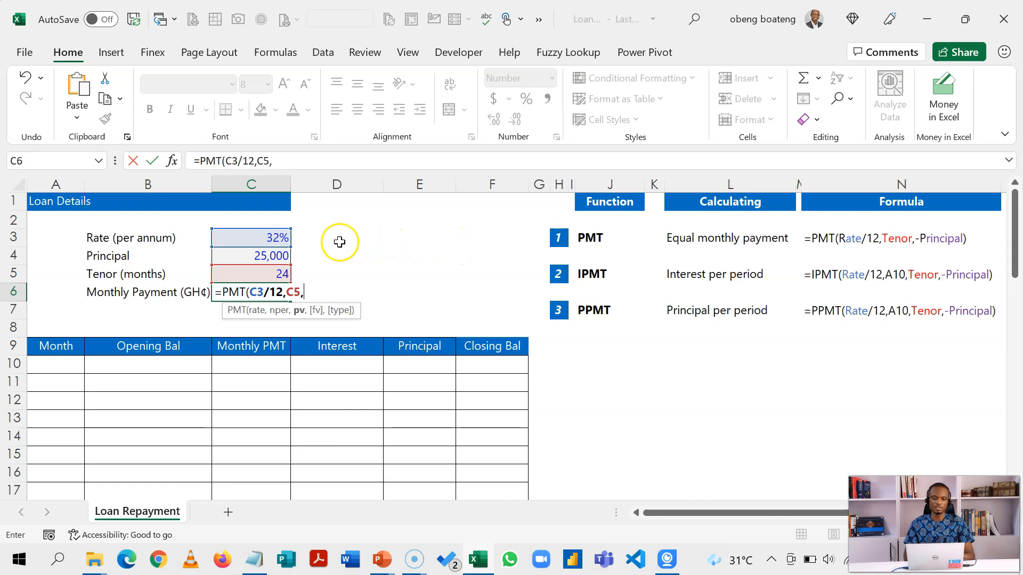
click(266, 255)
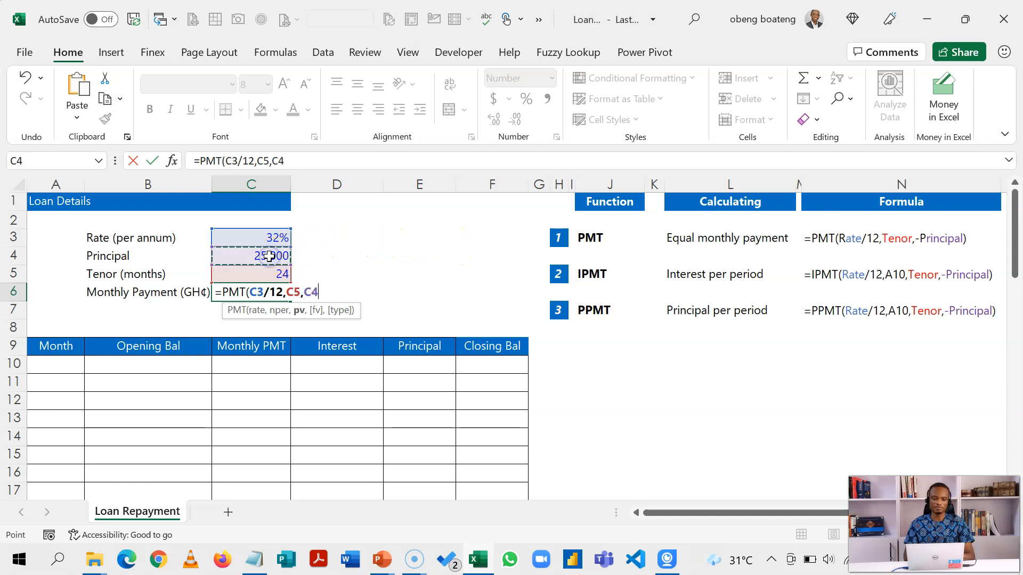
text(,)
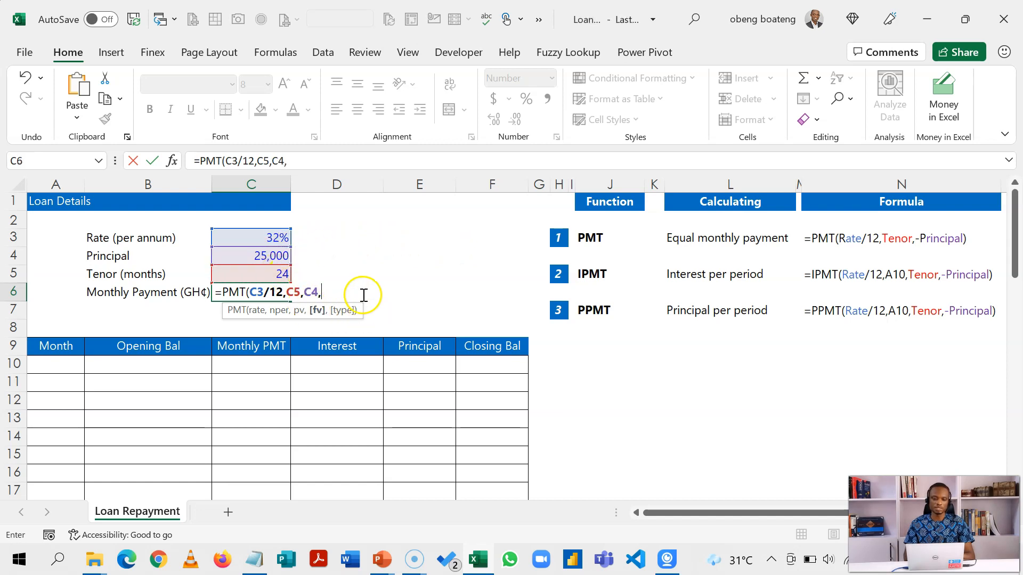
text(0)
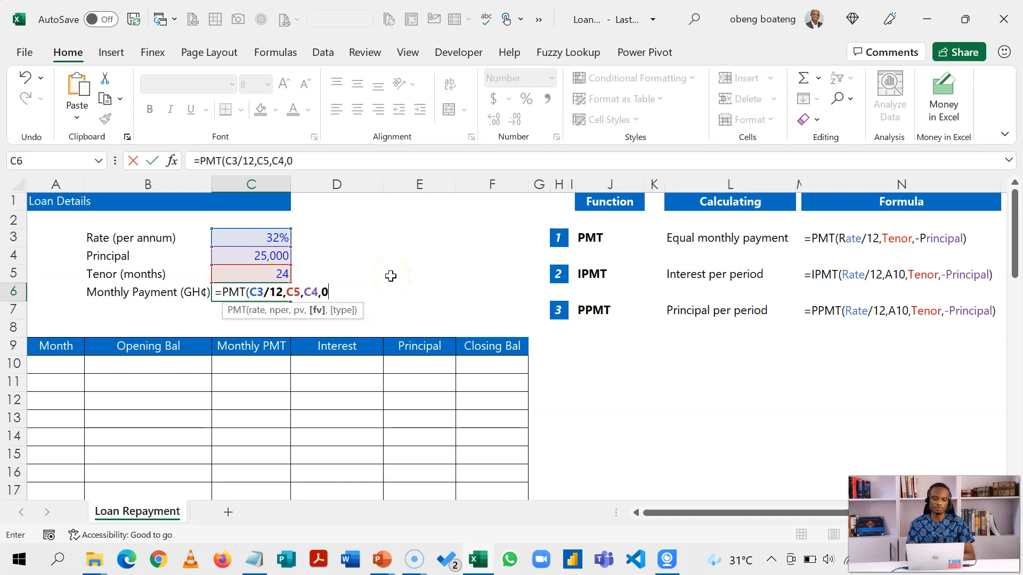
text(,)
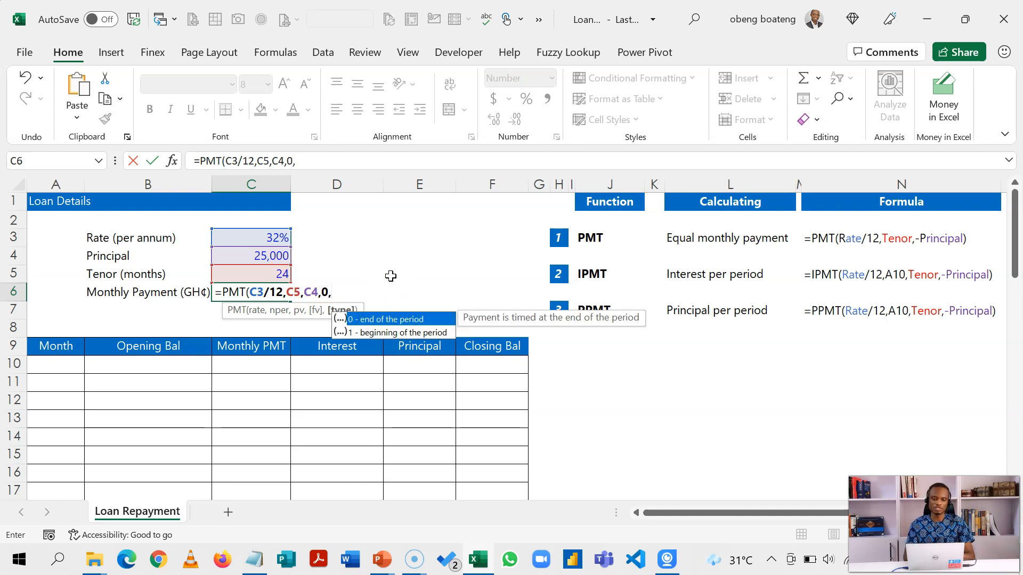
text(0))
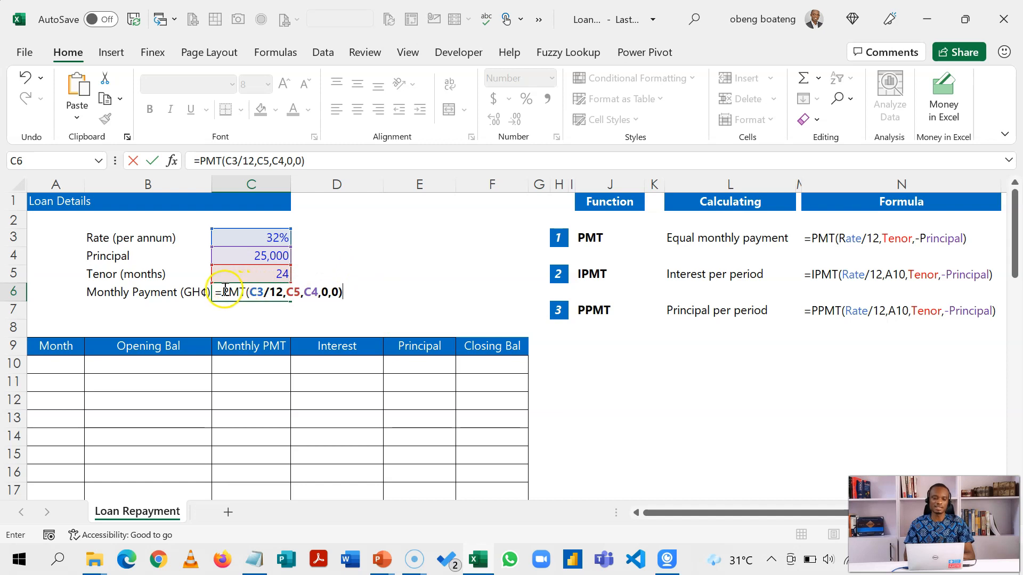
text(-)
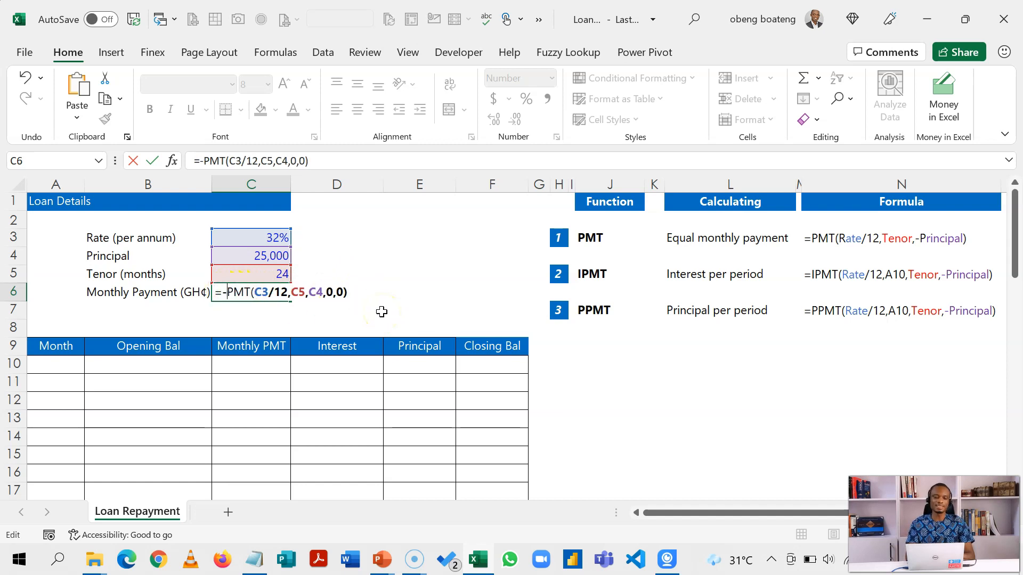
key(Enter)
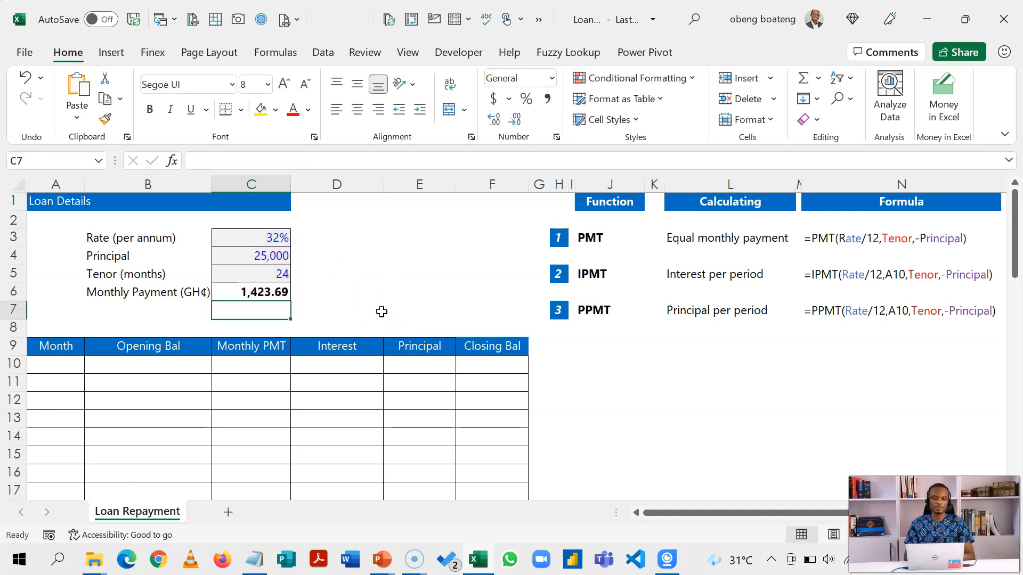
click(252, 292)
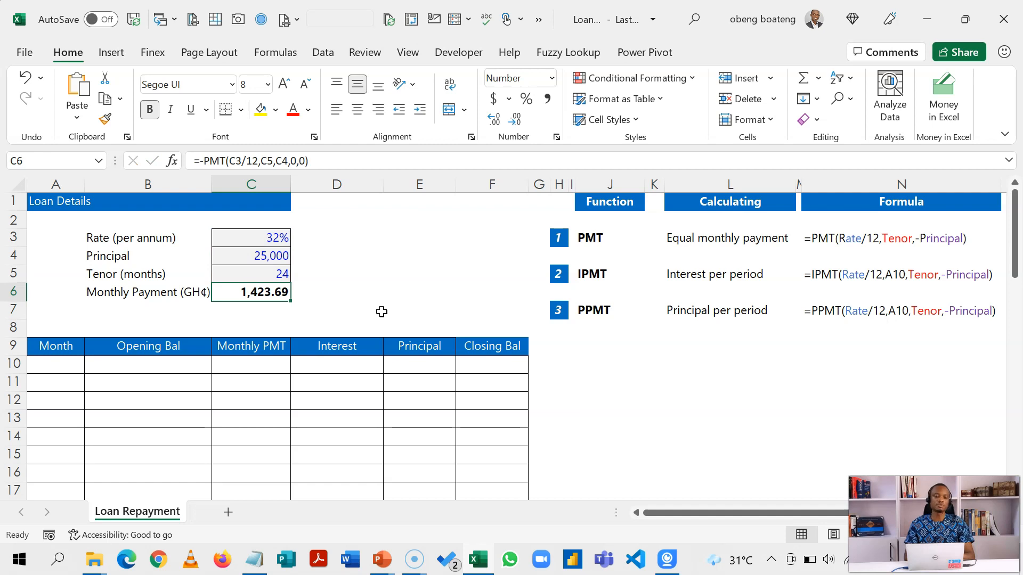
click(252, 365)
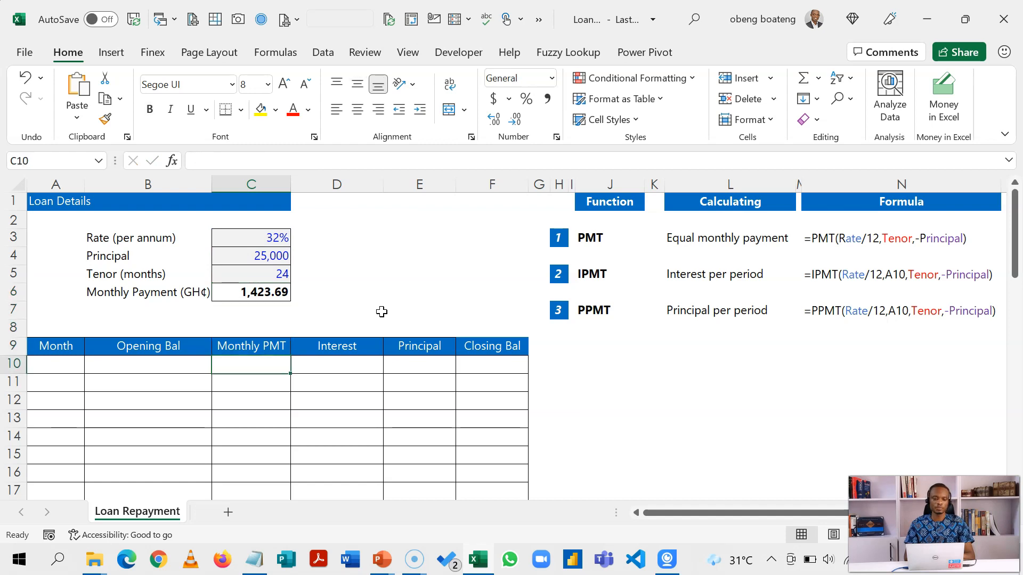
click(56, 364)
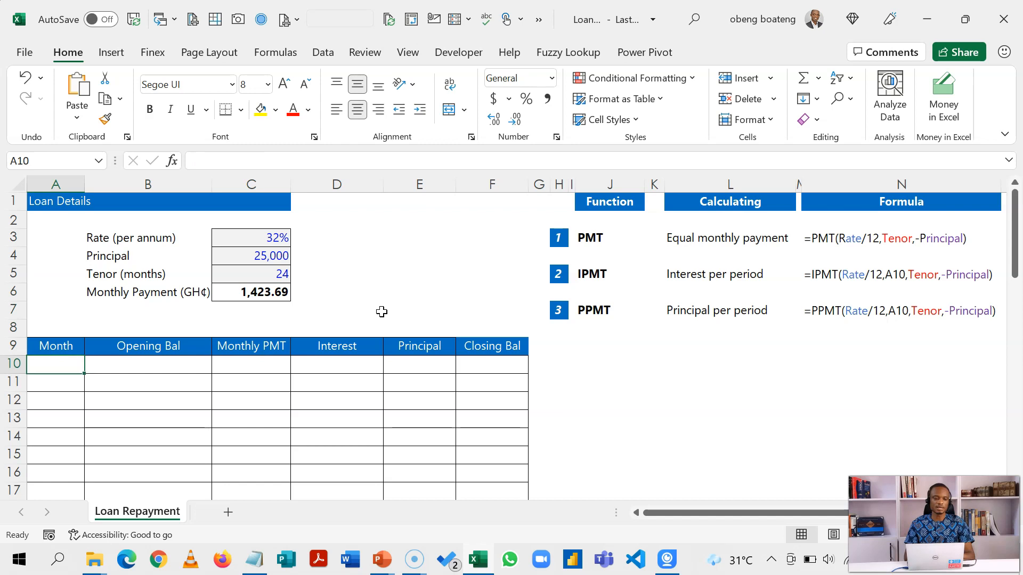
click(55, 328)
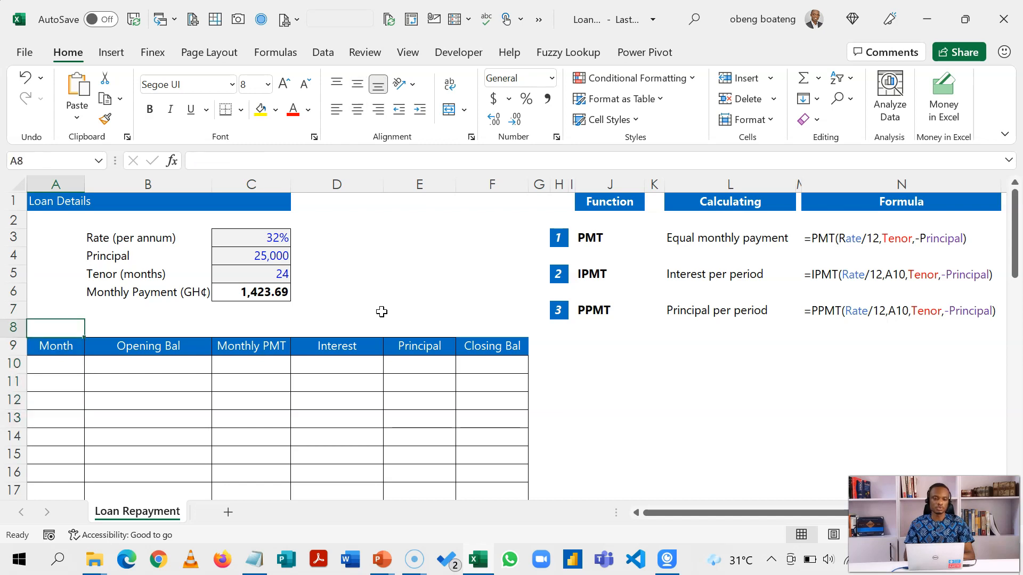
click(252, 274)
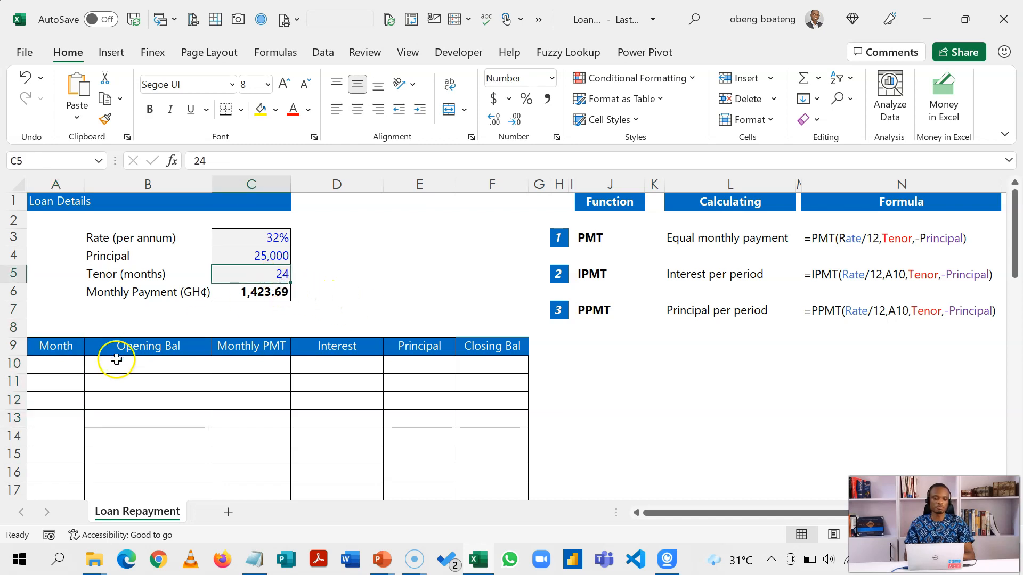
mouse_move(62, 446)
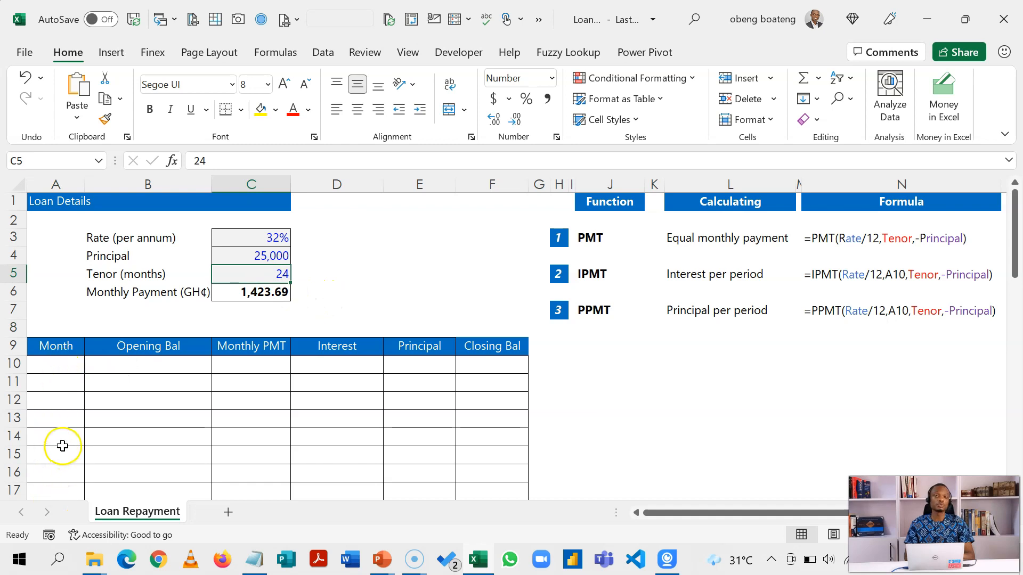
mouse_move(63, 430)
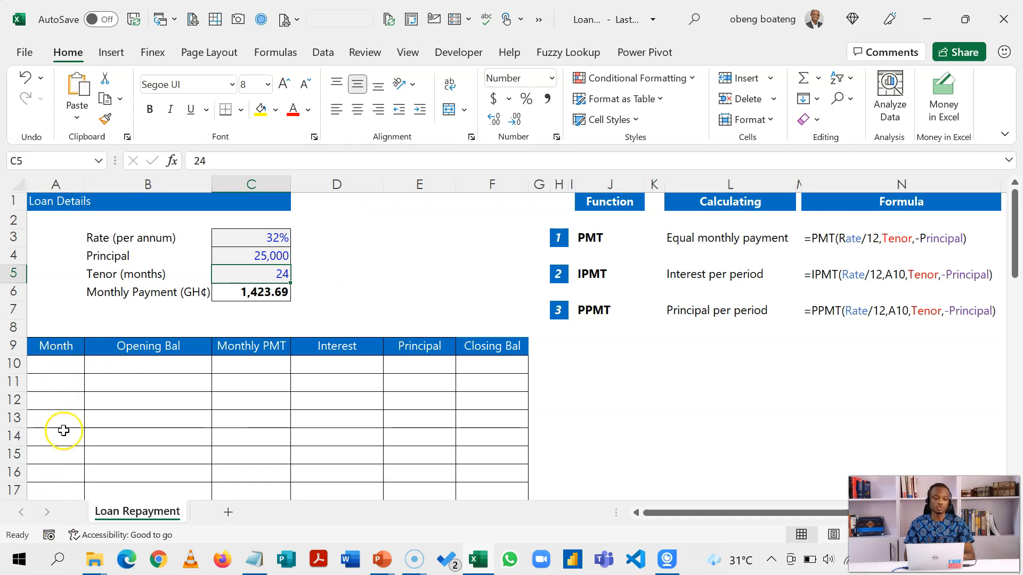
click(56, 382)
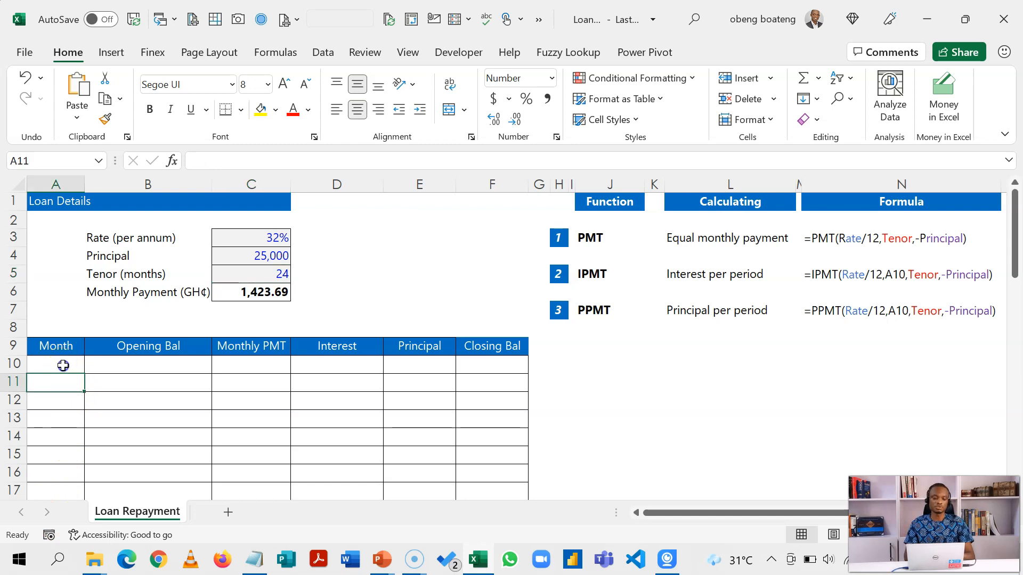
click(56, 365)
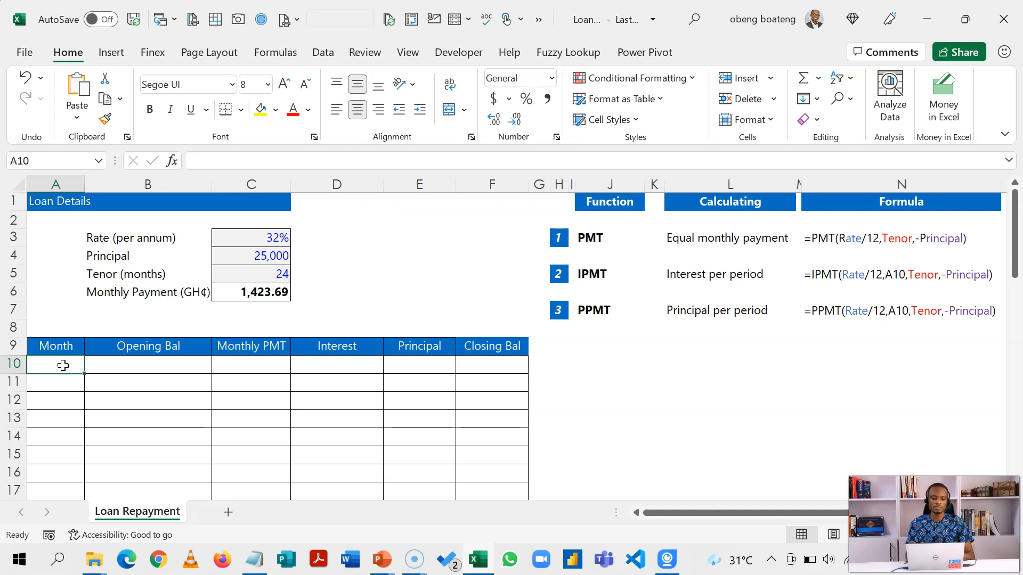
Enter =SEQUENCE(C5) in A10 to list months 1–24, then test the tenor and restore it to 24.
text(=SEQUENCE()
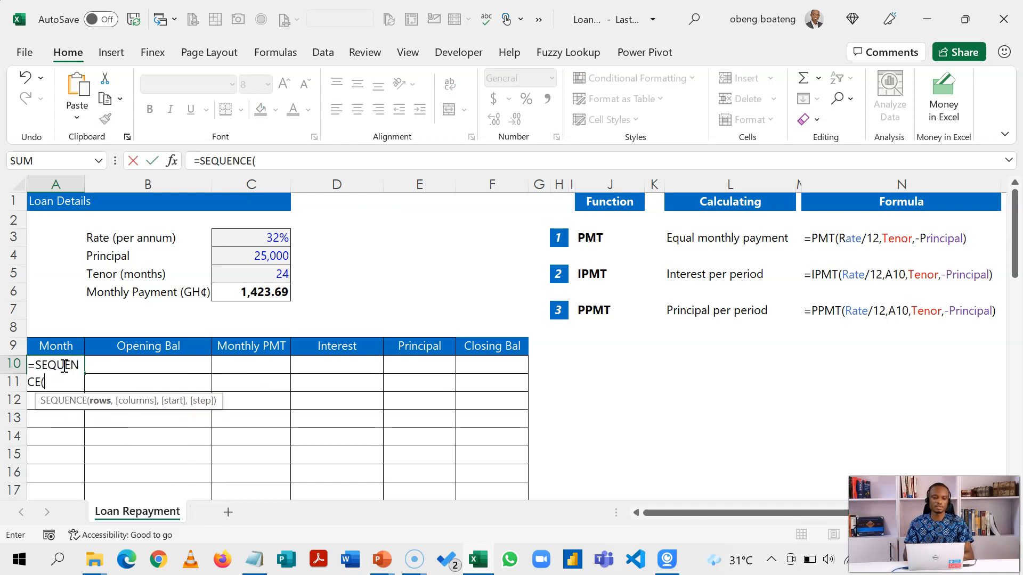
click(267, 273)
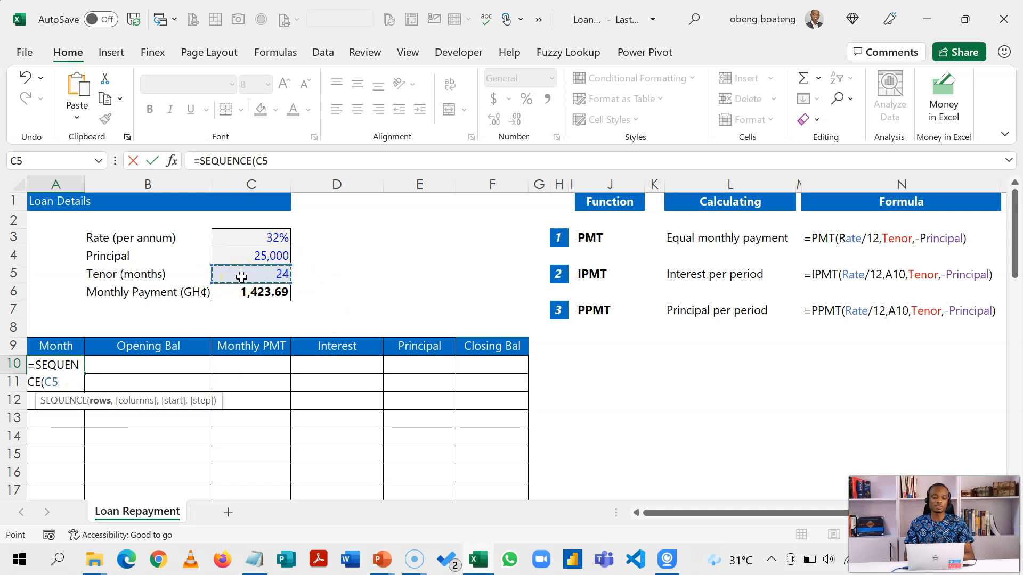
mouse_move(393, 308)
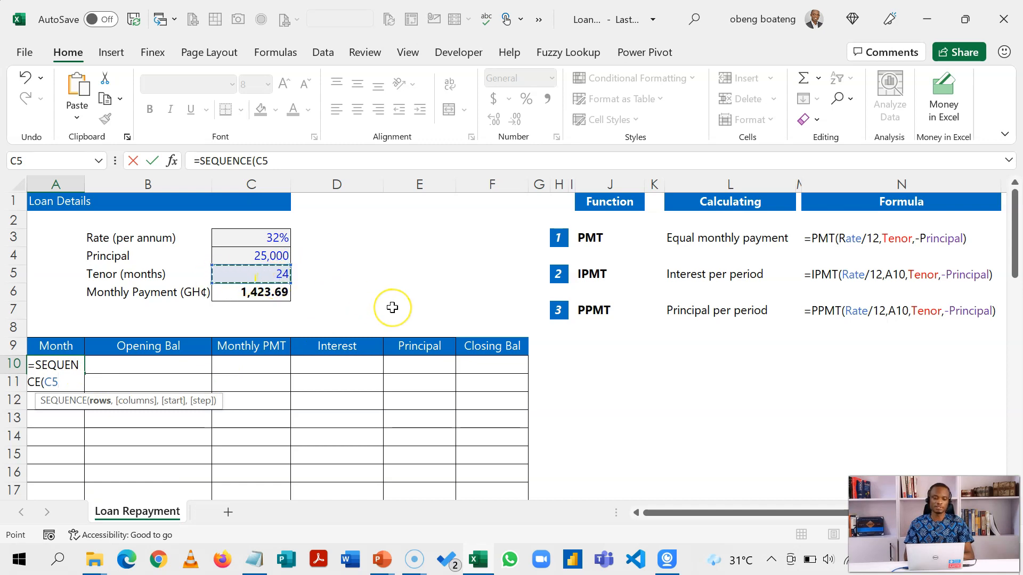
key(Enter)
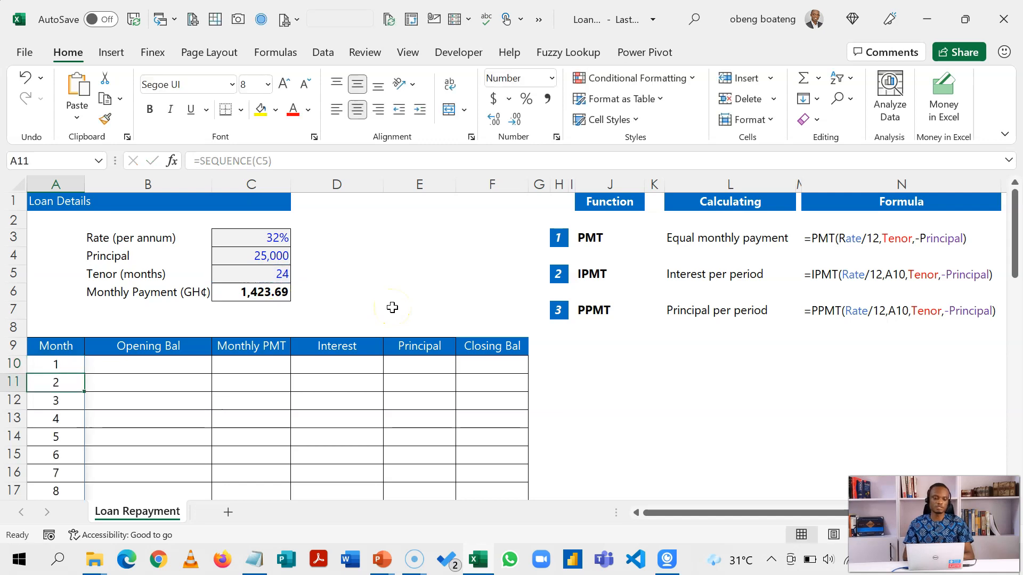
click(56, 471)
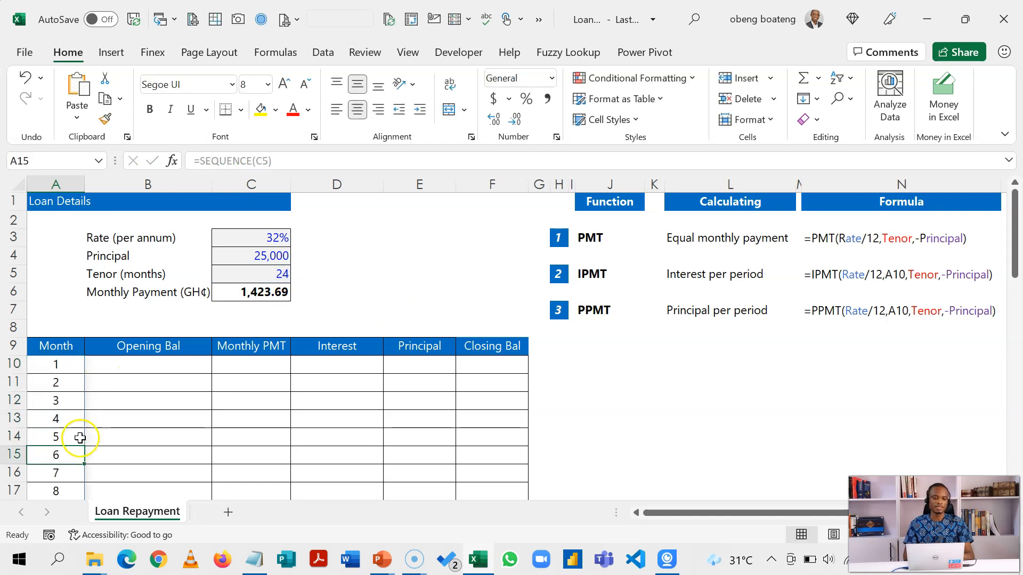
click(252, 274)
text(1)
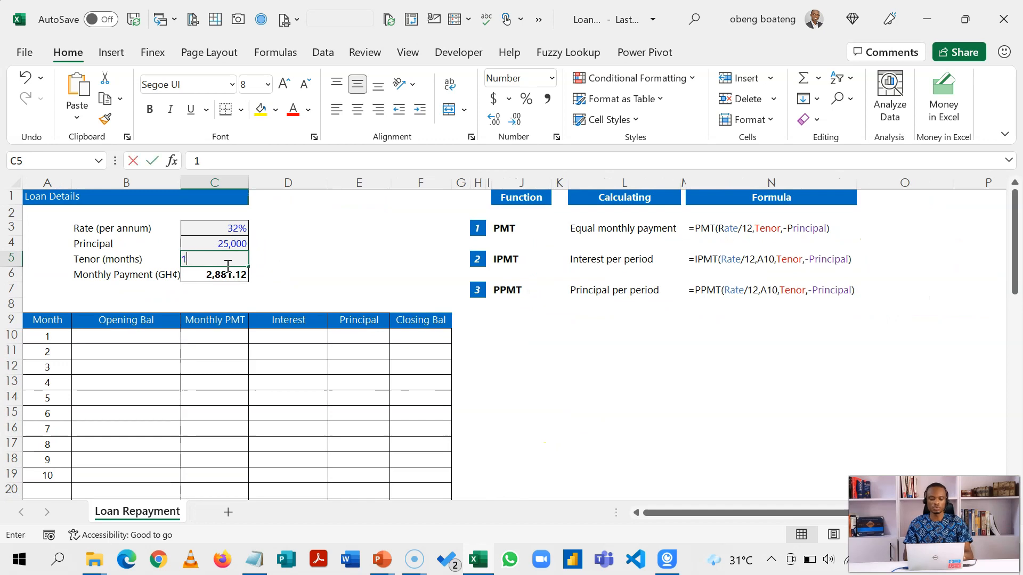
text(24)
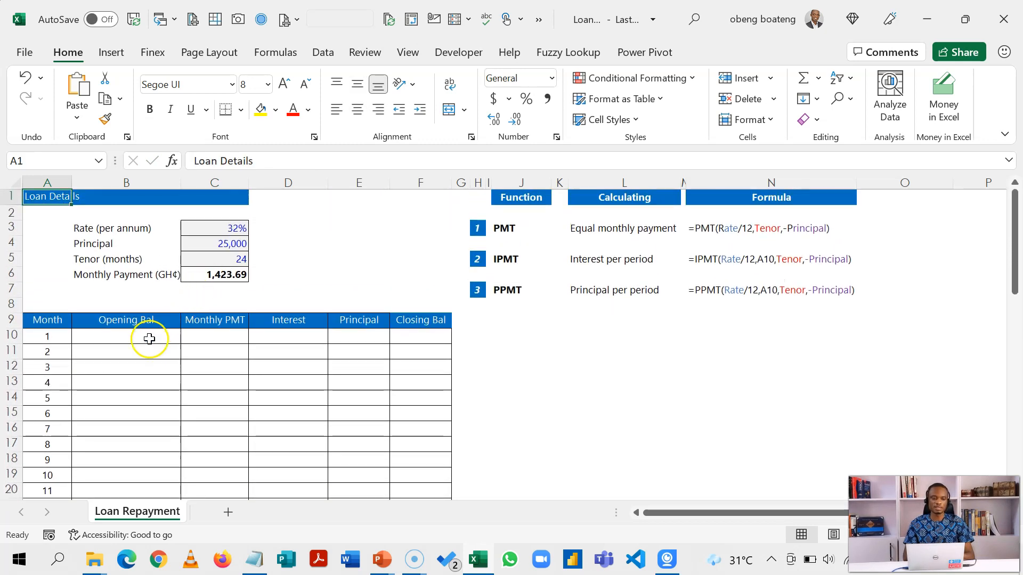
Link month 1's opening balance to 25,000 and its Monthly PMT cell absolutely to $C$6 (1,423.69).
click(126, 335)
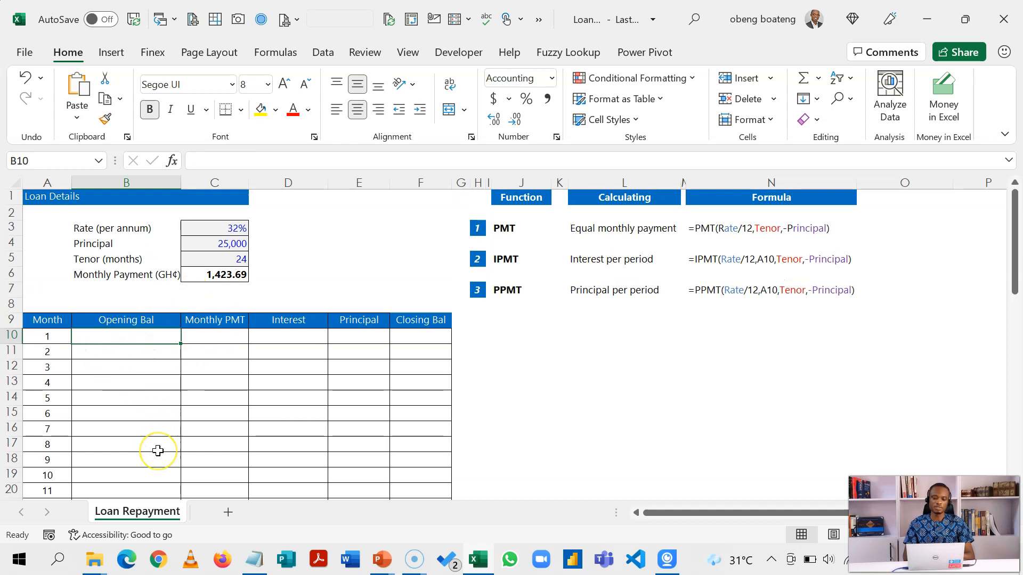
text(=)
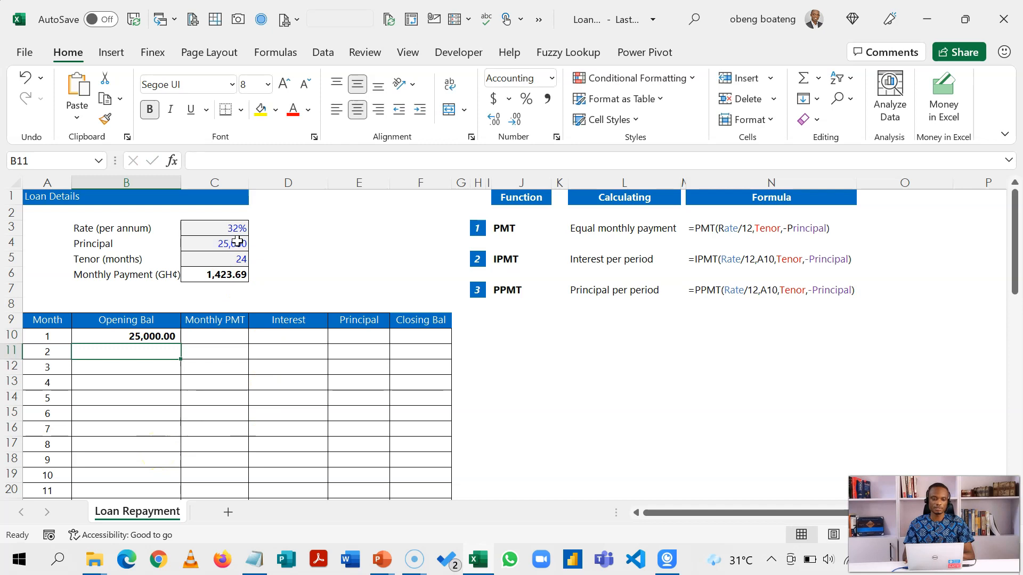
click(214, 336)
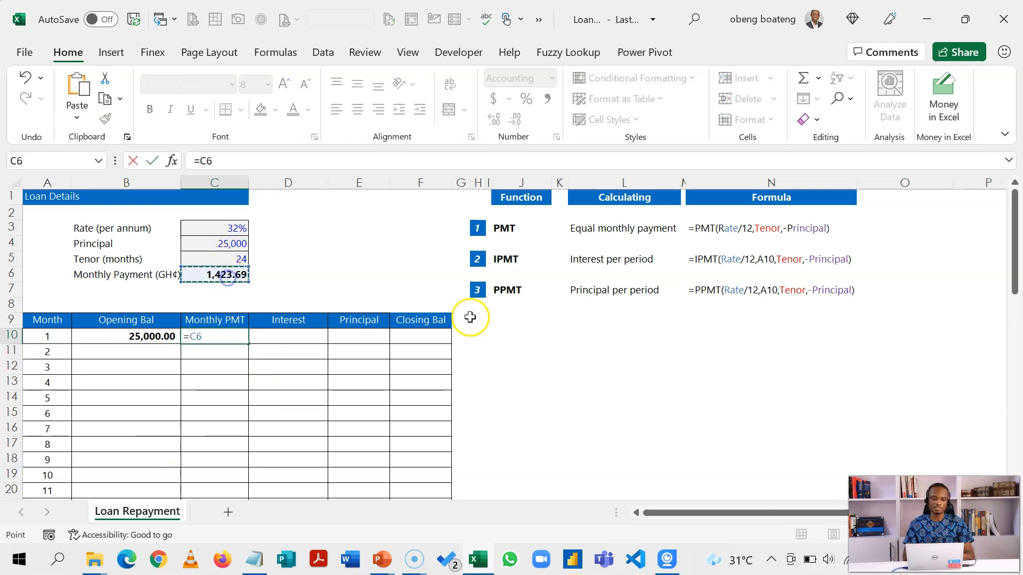
key(F4)
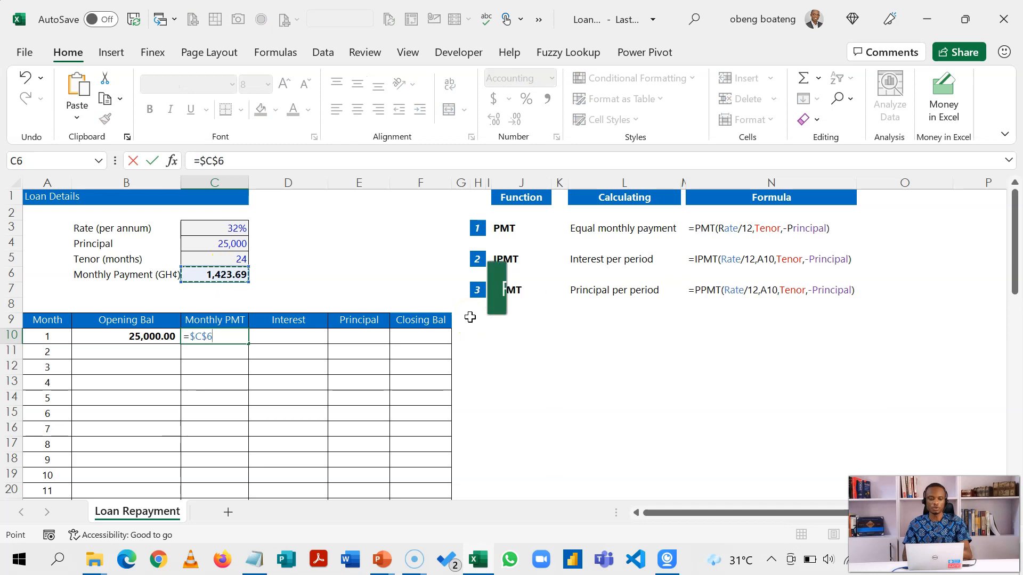
key(Enter)
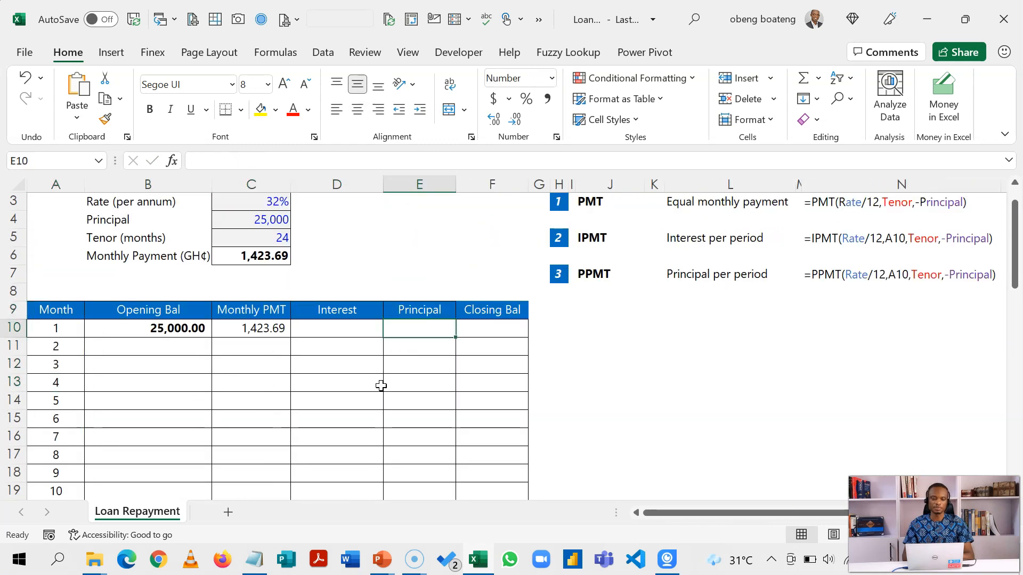
Enter =-IPMT($C$3/12,A10#,$C$5,$C$4,0,0) in D10, giving month 1 interest of 666.67.
text(=IMP)
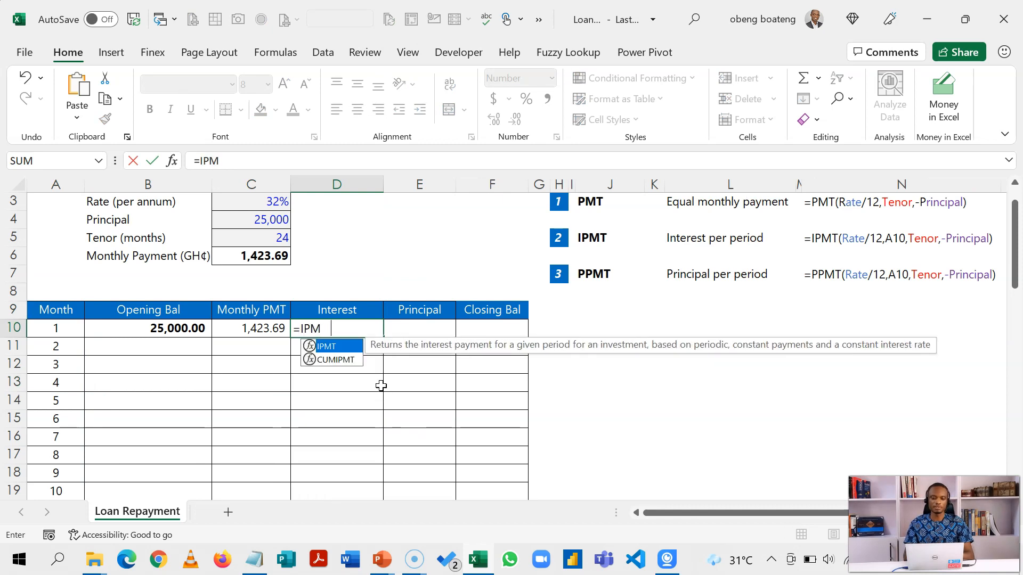
click(268, 202)
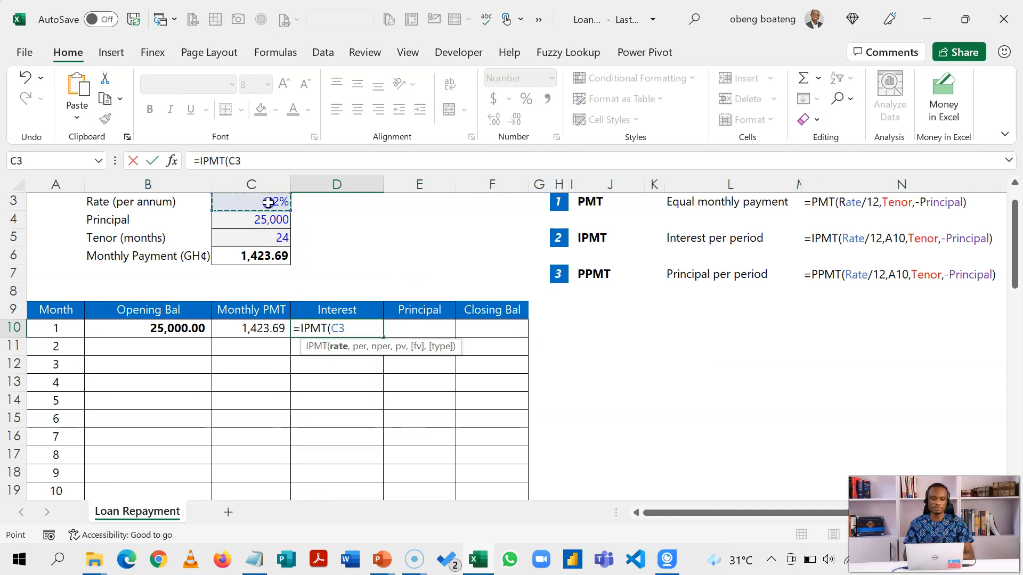
text(/12)
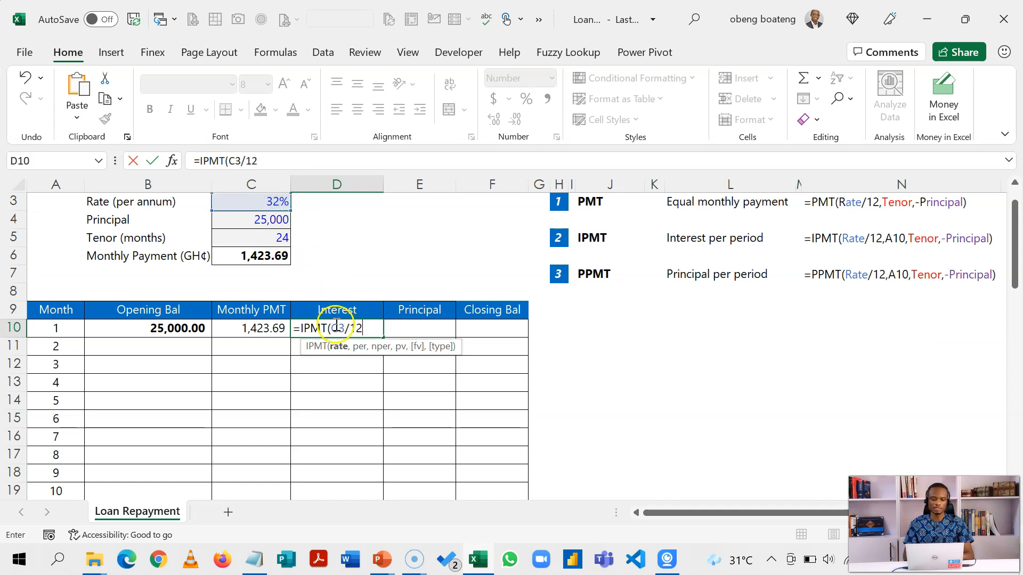
key(F4)
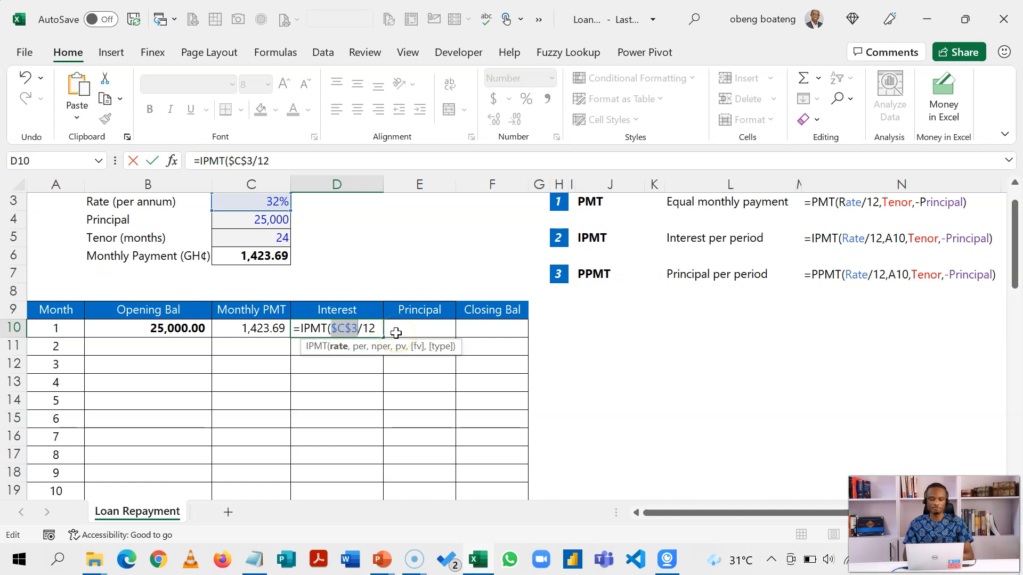
text(,)
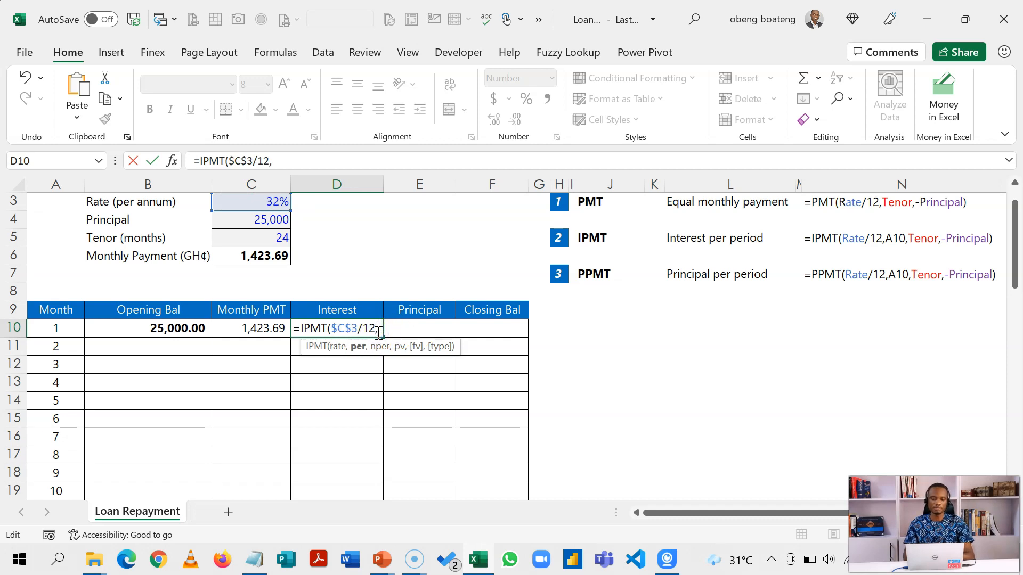
click(55, 328)
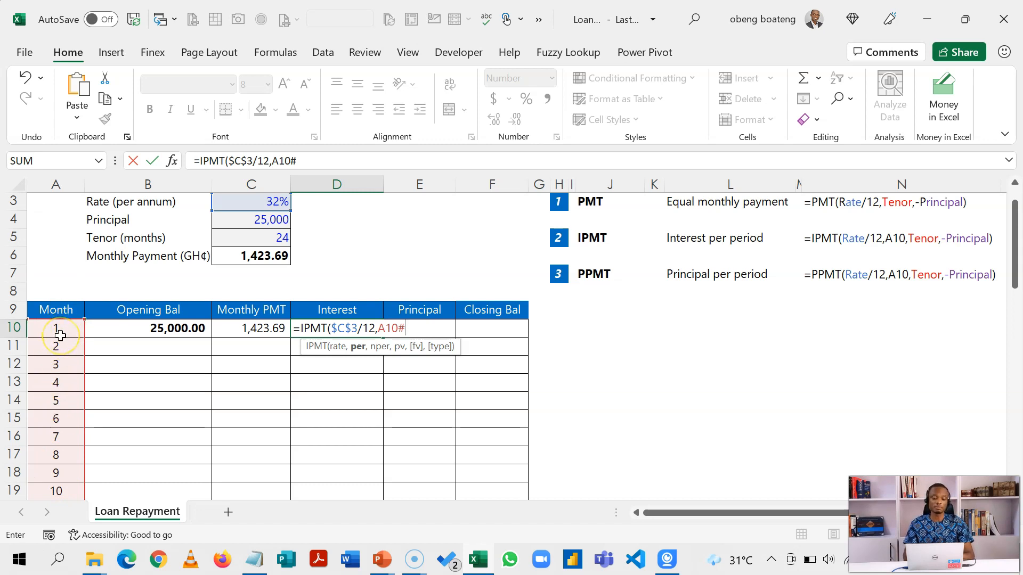
text(,)
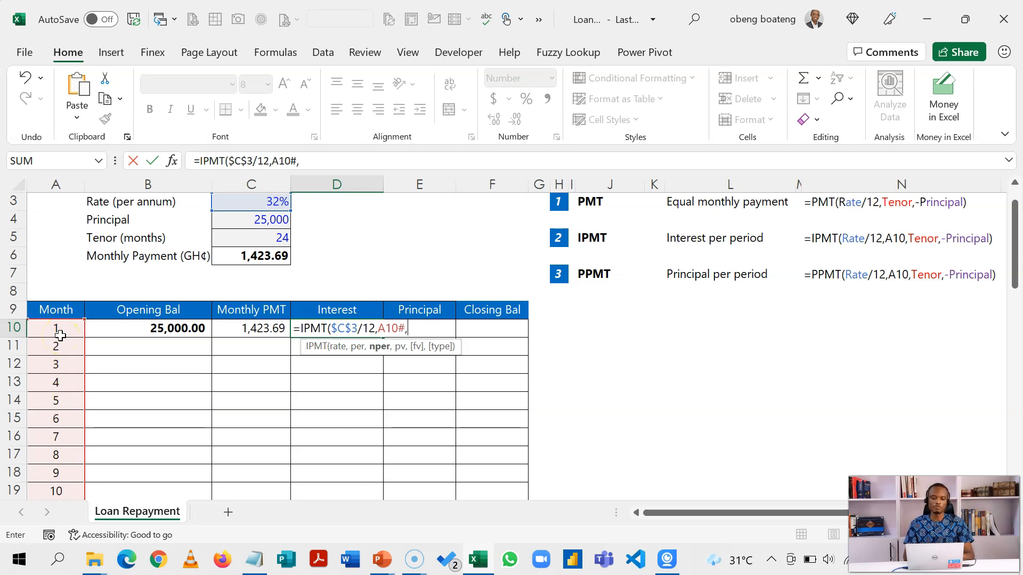
mouse_move(308, 254)
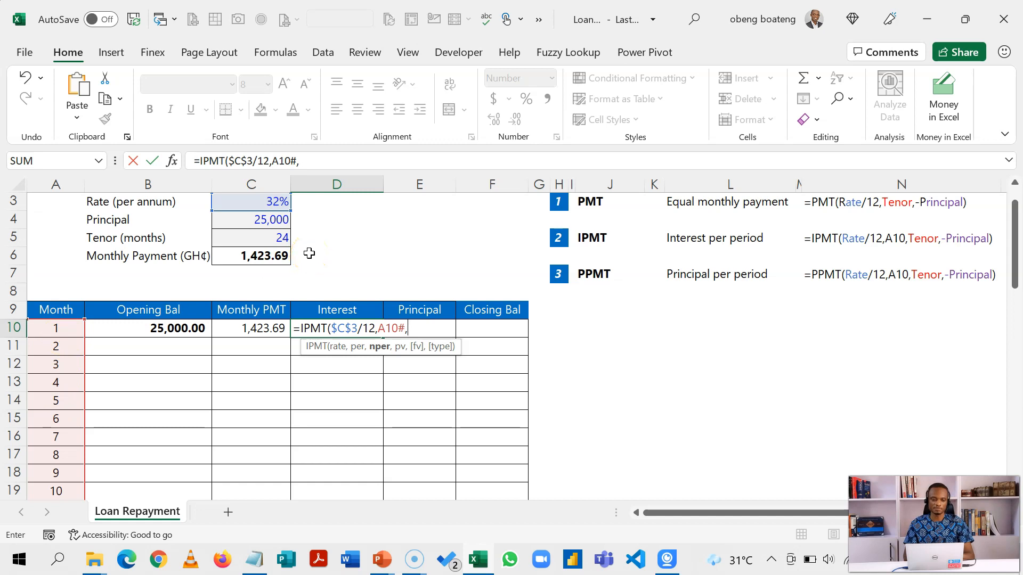
click(250, 237)
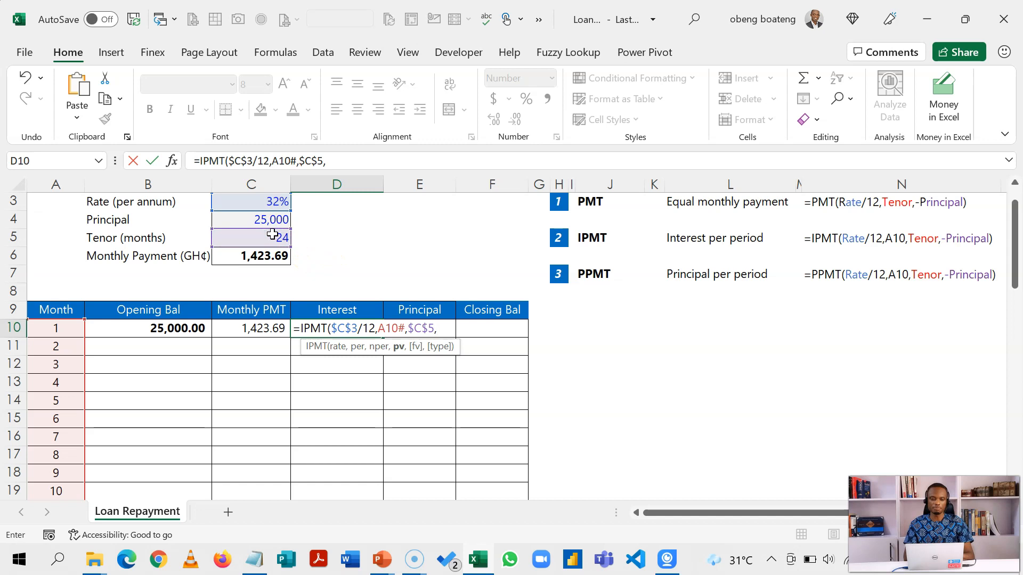
click(251, 219)
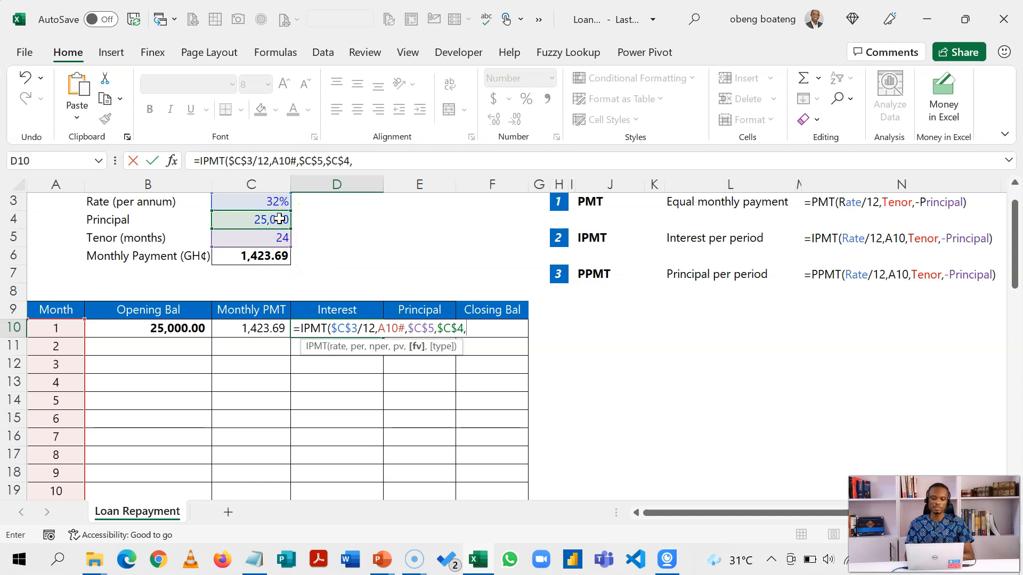
text(0,)
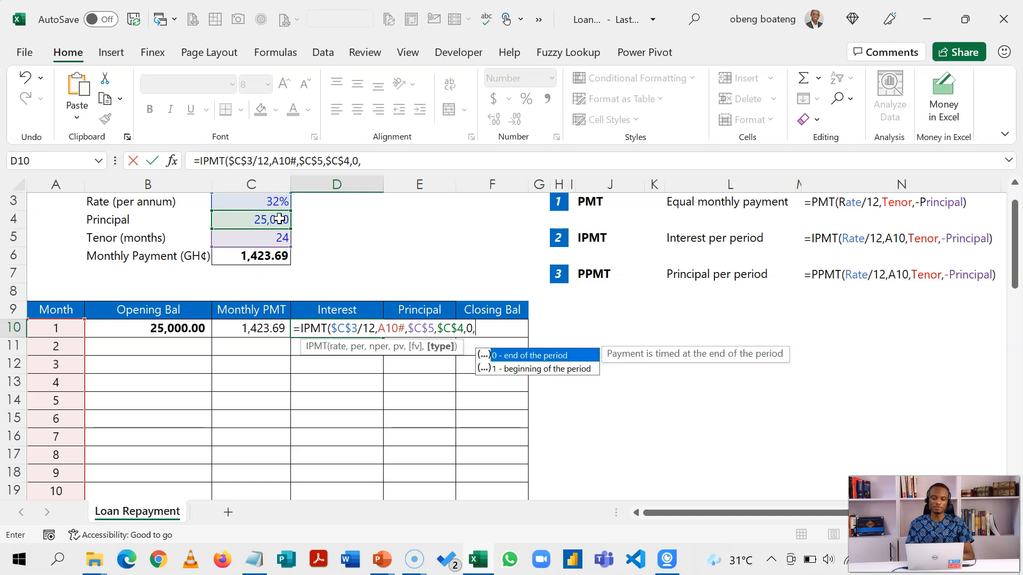
text(0))
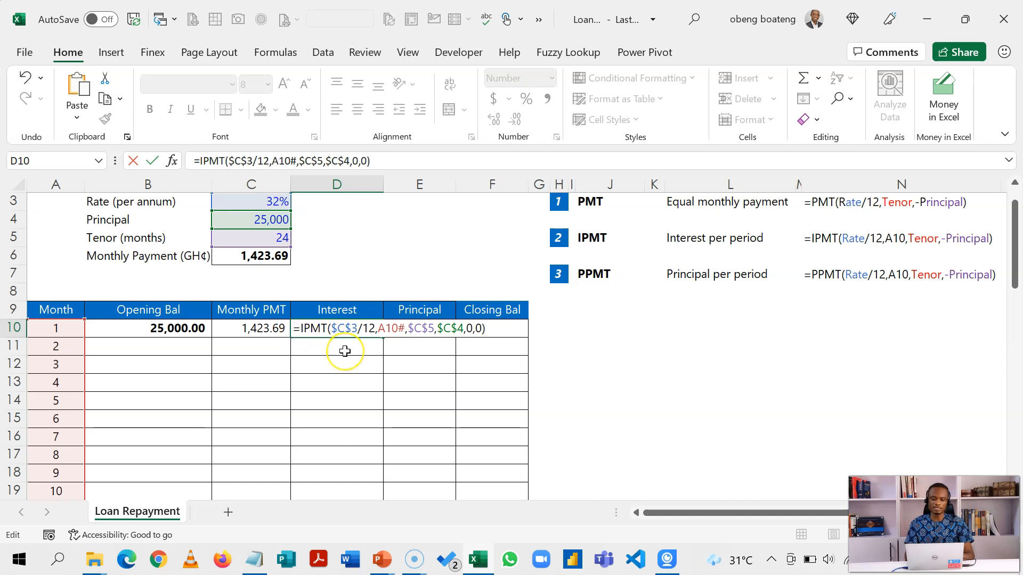
text(-)
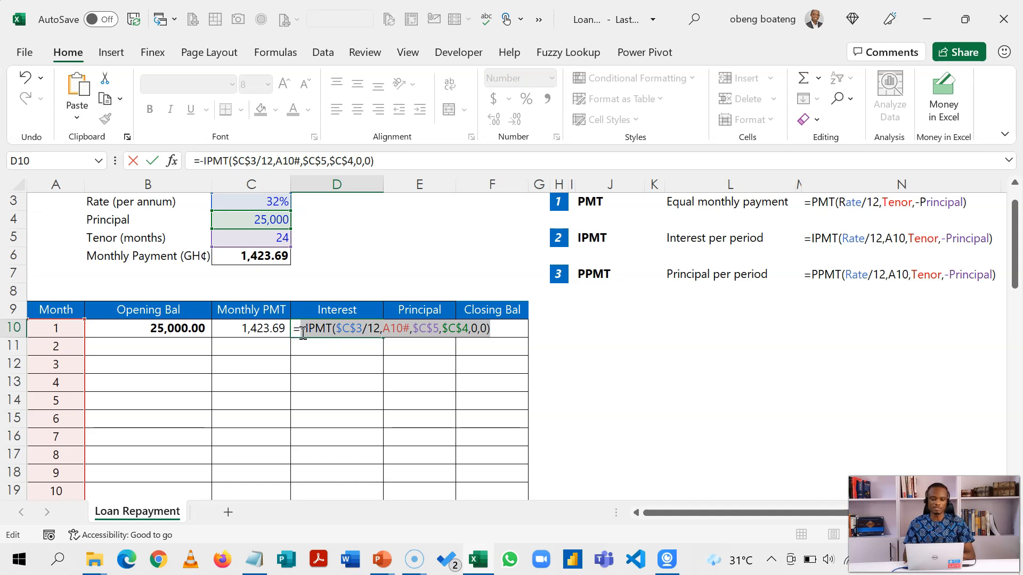
key(Enter)
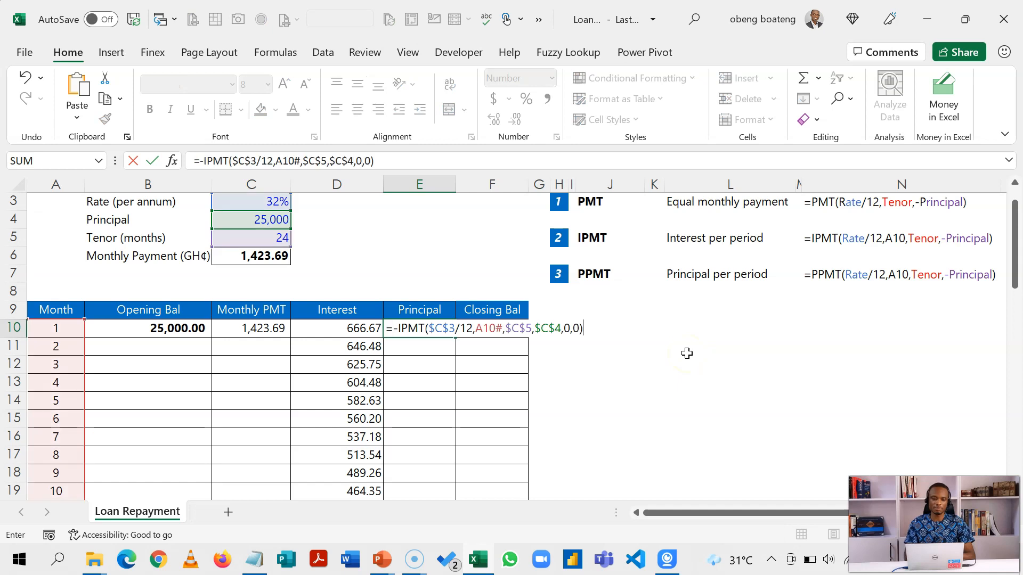
Change the copied formula in E10 to PPMT, giving month 1 principal of 757.02, and start the closing balance entry.
click(401, 328)
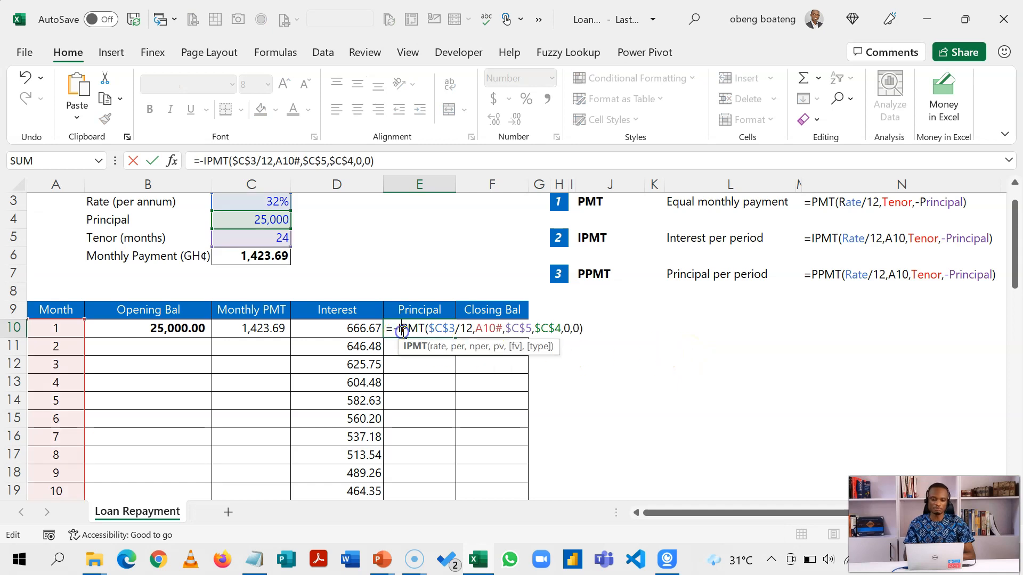
text(PPMT)
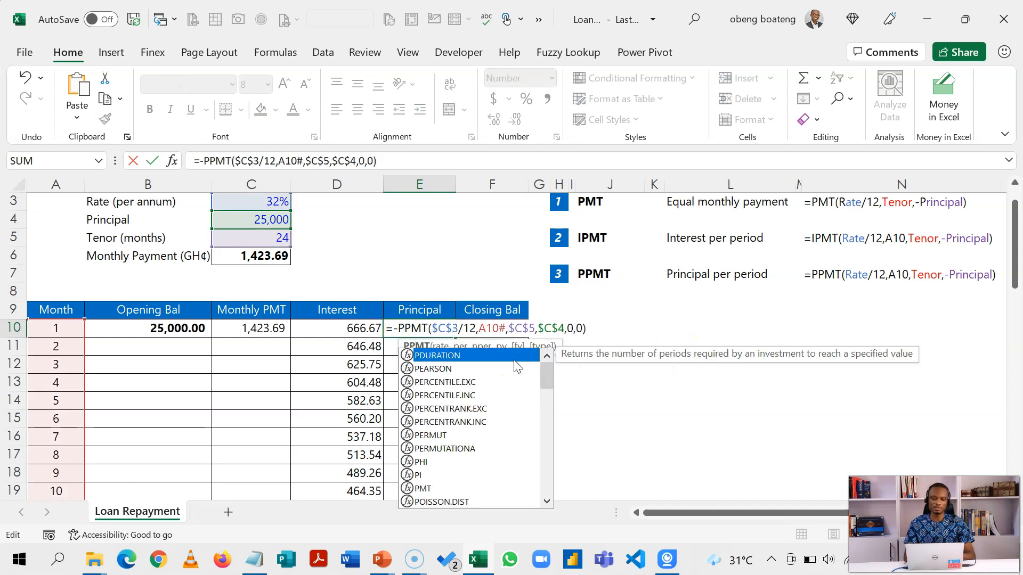
key(Enter)
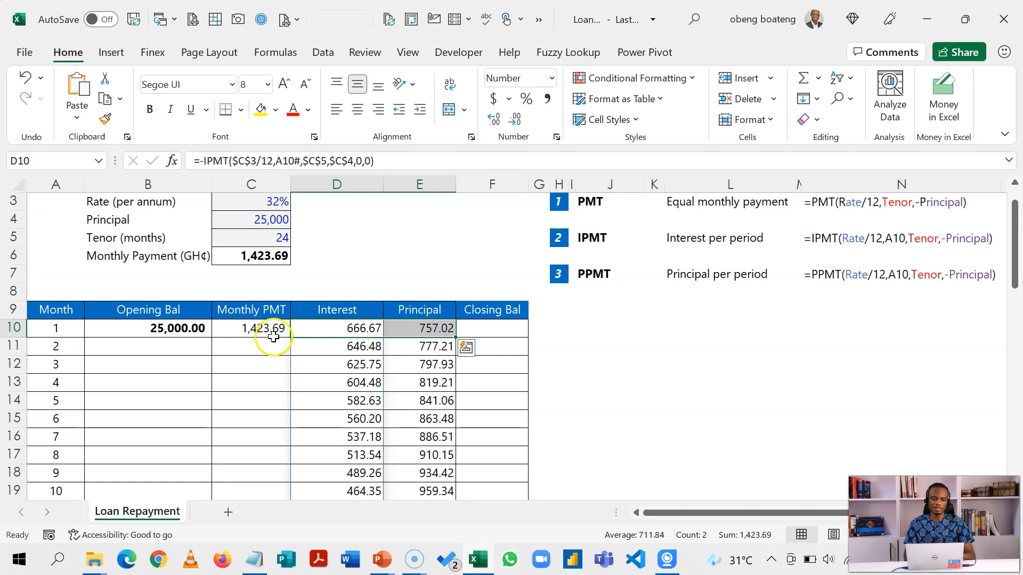
text(=)
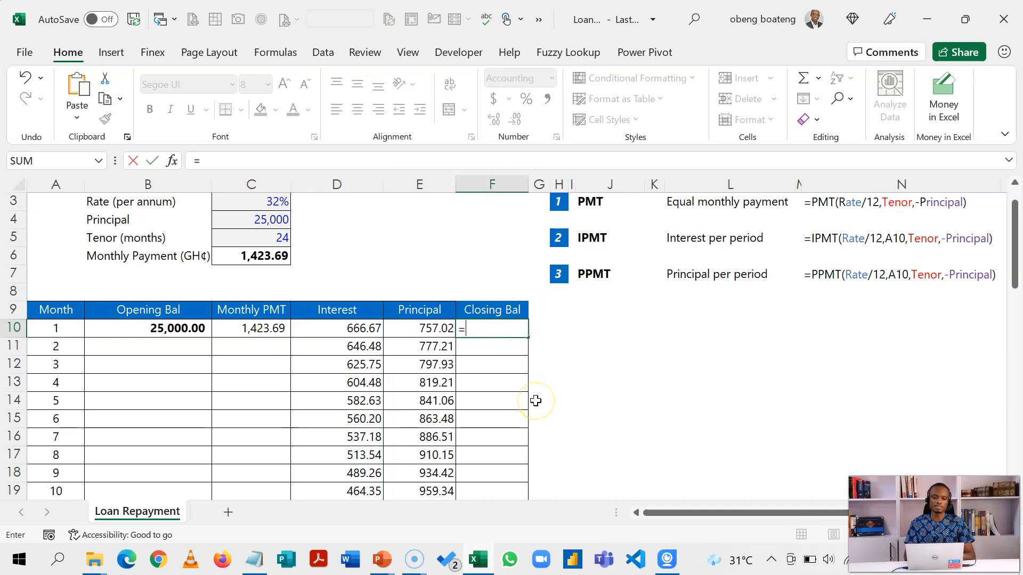
Enter =B10-E10 in F10 for a closing balance of 24,242.98 and begin an IF formula for month 2's opening balance.
click(147, 328)
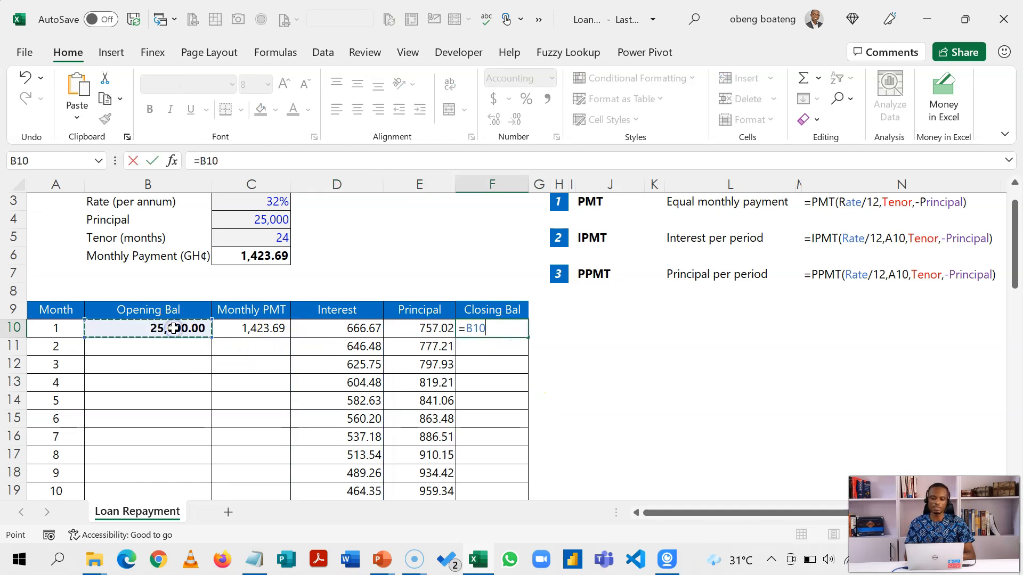
key(Enter)
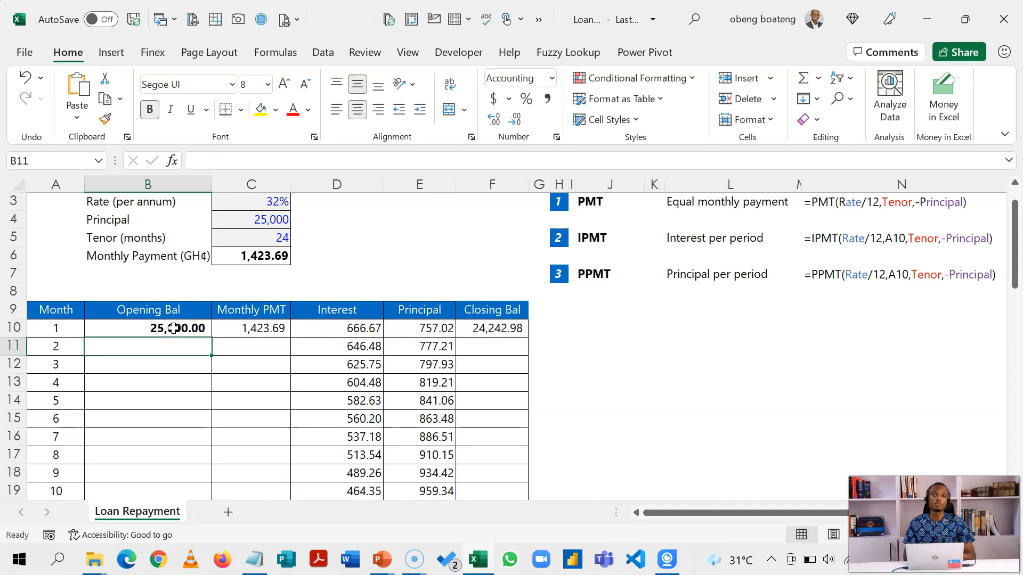
text(=)
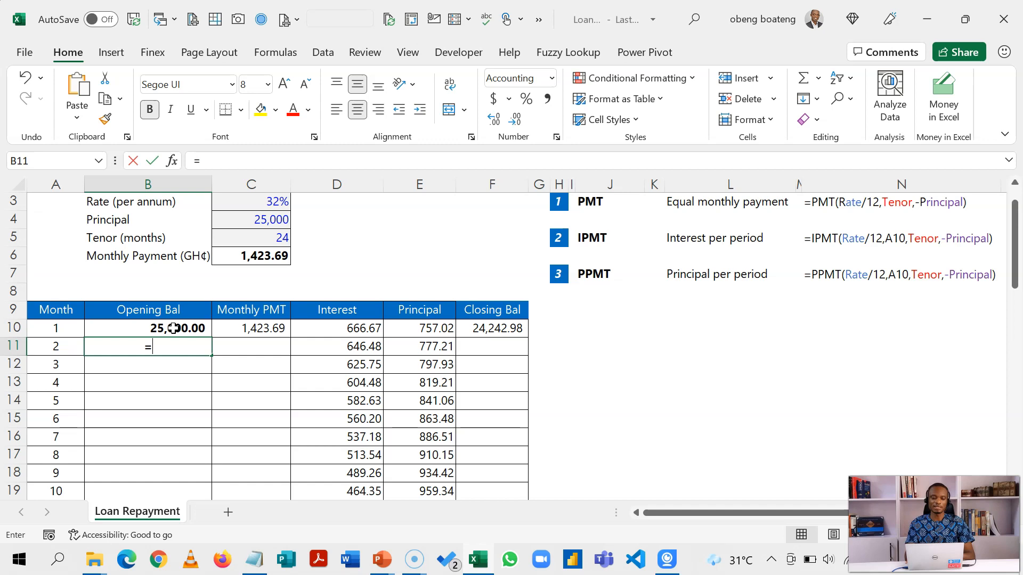
click(492, 328)
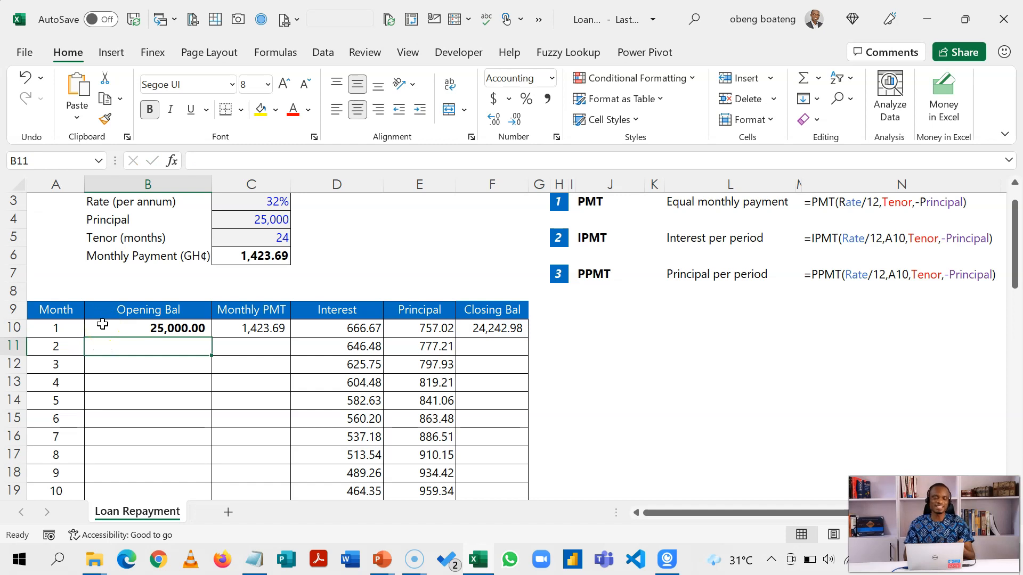
text(=IF(A11)
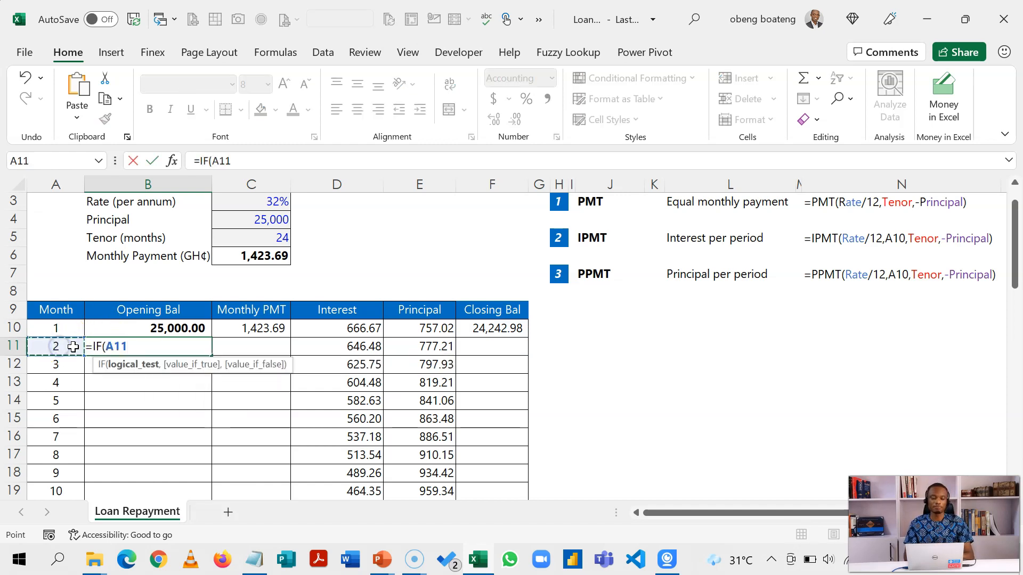
mouse_move(68, 347)
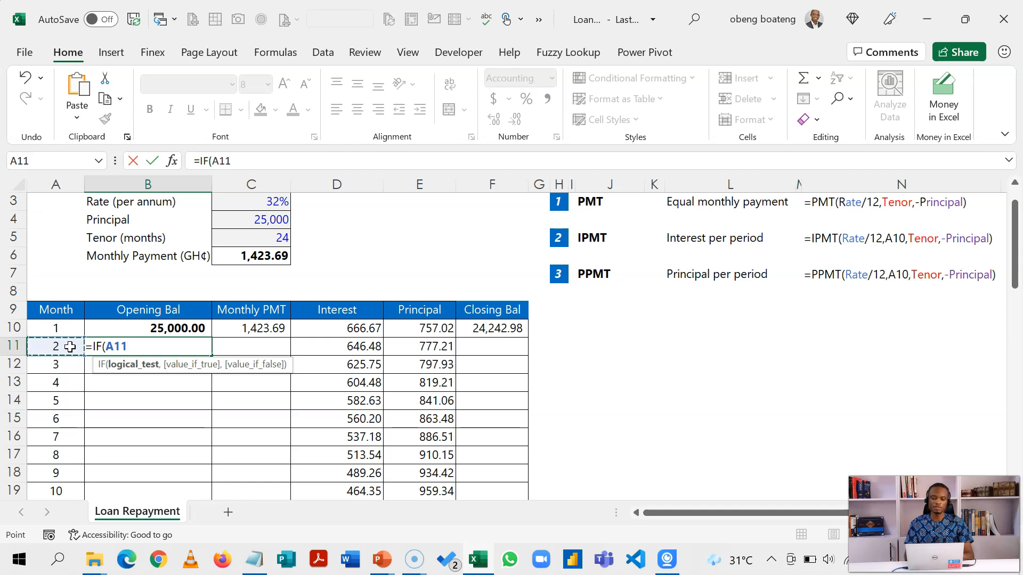
Build B11 up to =IF(A11="","",F10), returning blank when the month is empty, with tenor re-entered as 24.
text(=""")
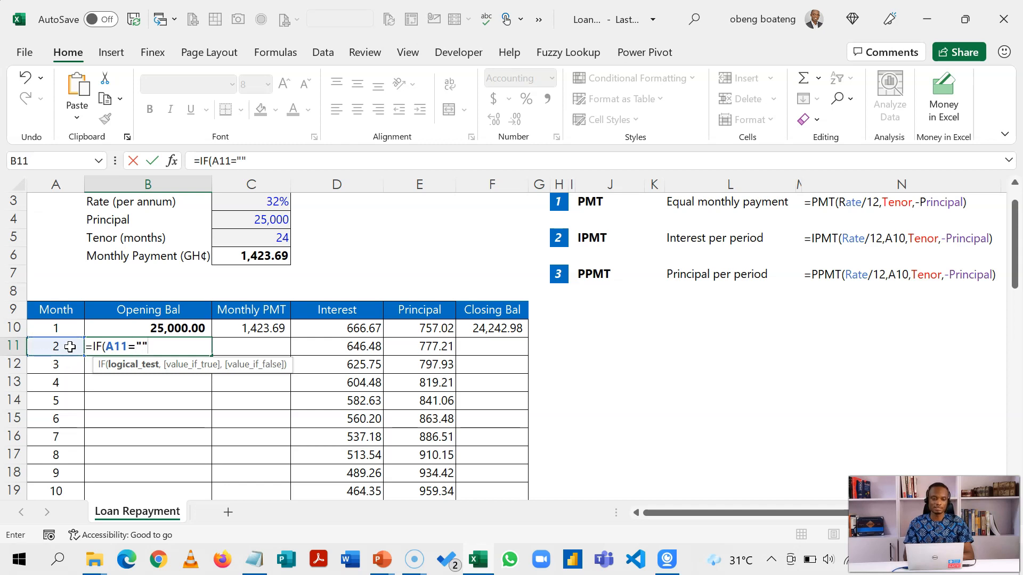
text(,)
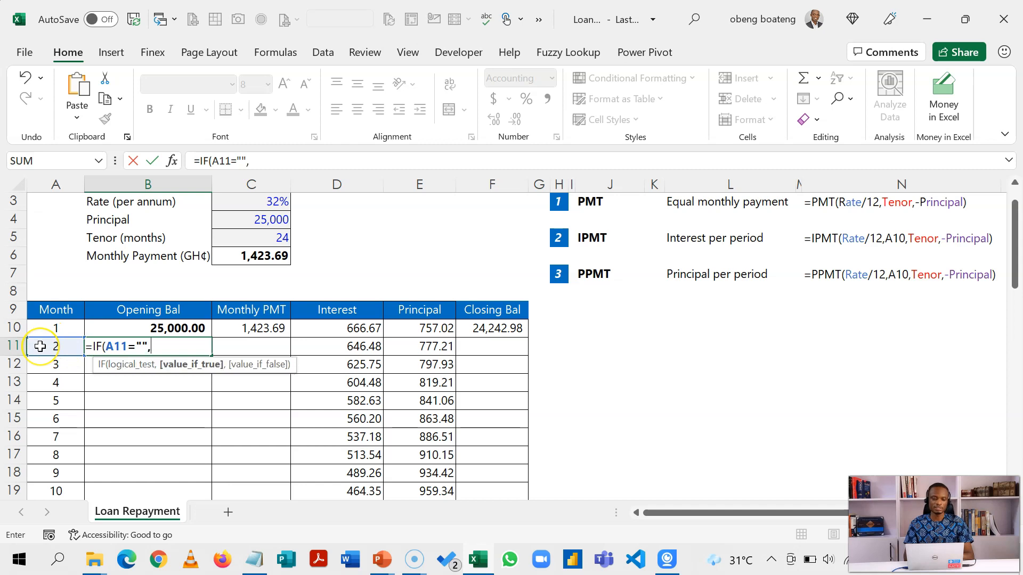
text("")
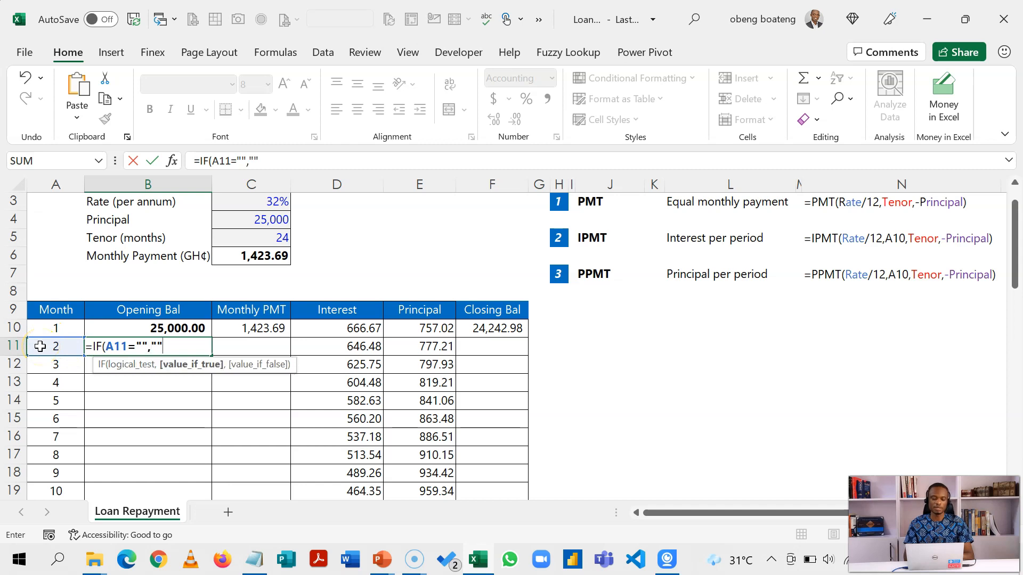
text(,)
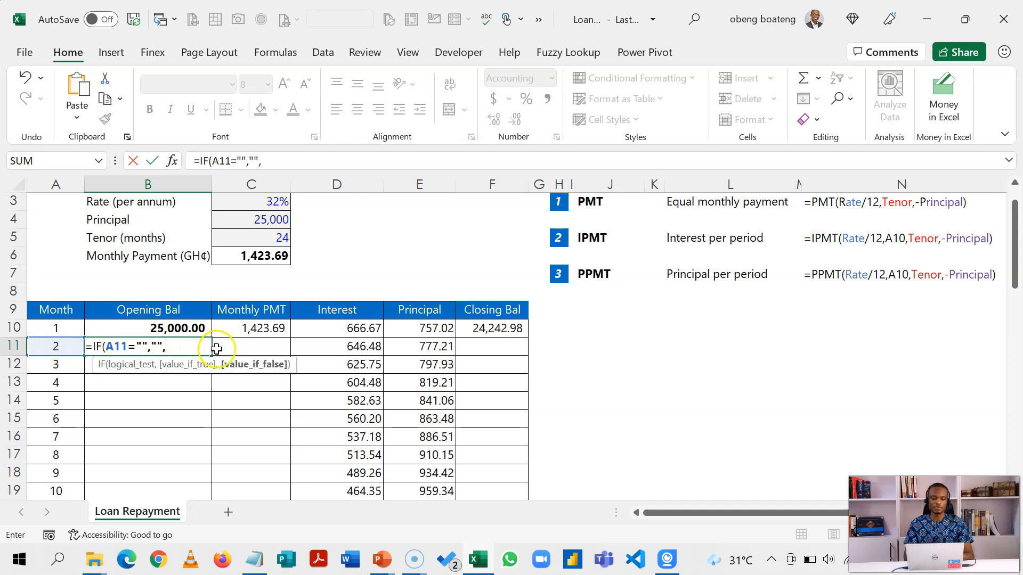
click(492, 328)
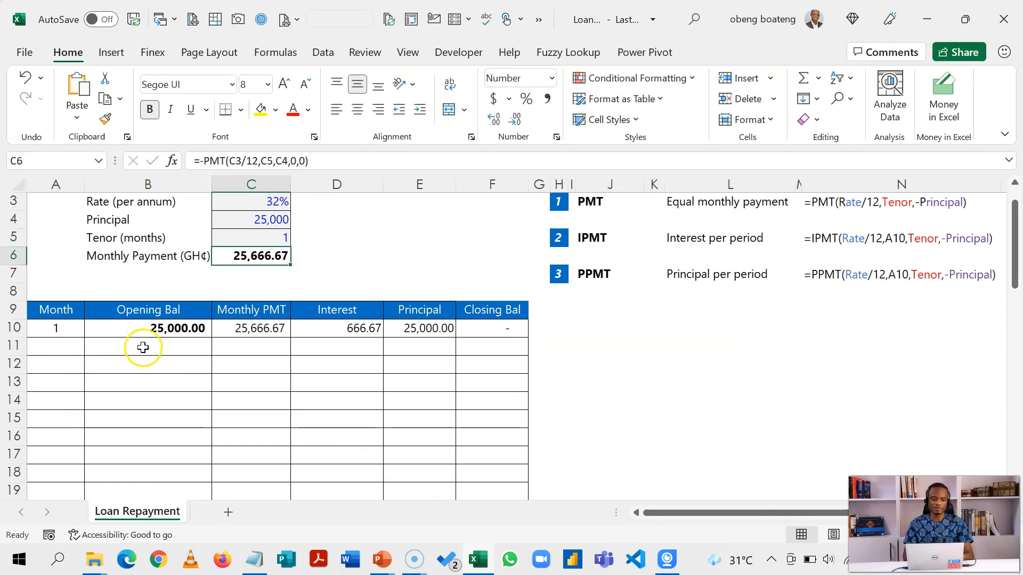
text(24)
click(148, 347)
text(=IF(A11="","",F10))
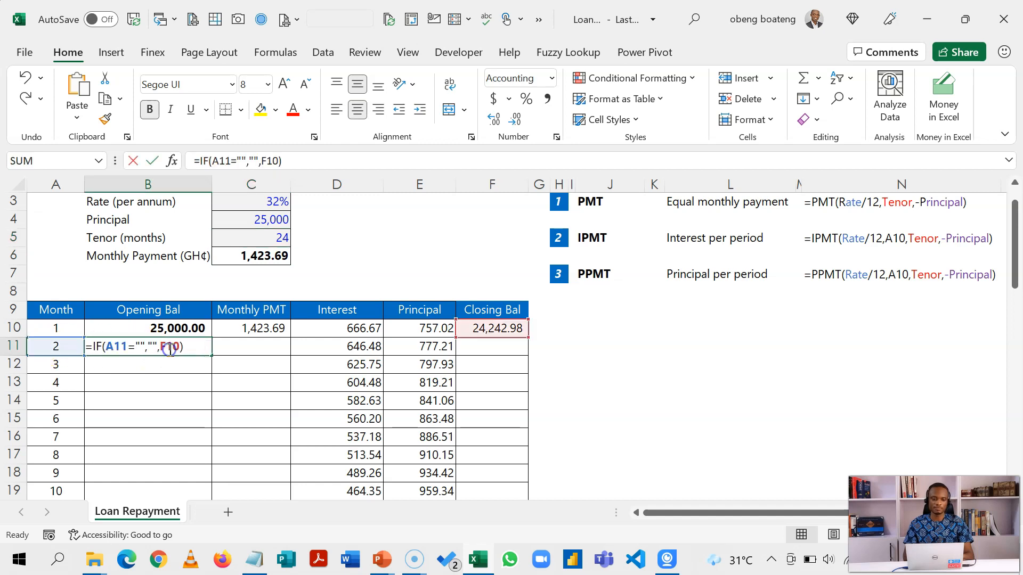
Commit month 2's IF-wrapped opening balance 24,242.98, payment =IF(A11="","",$C$6) and closing balance B11-E11 (23,465.77).
click(109, 347)
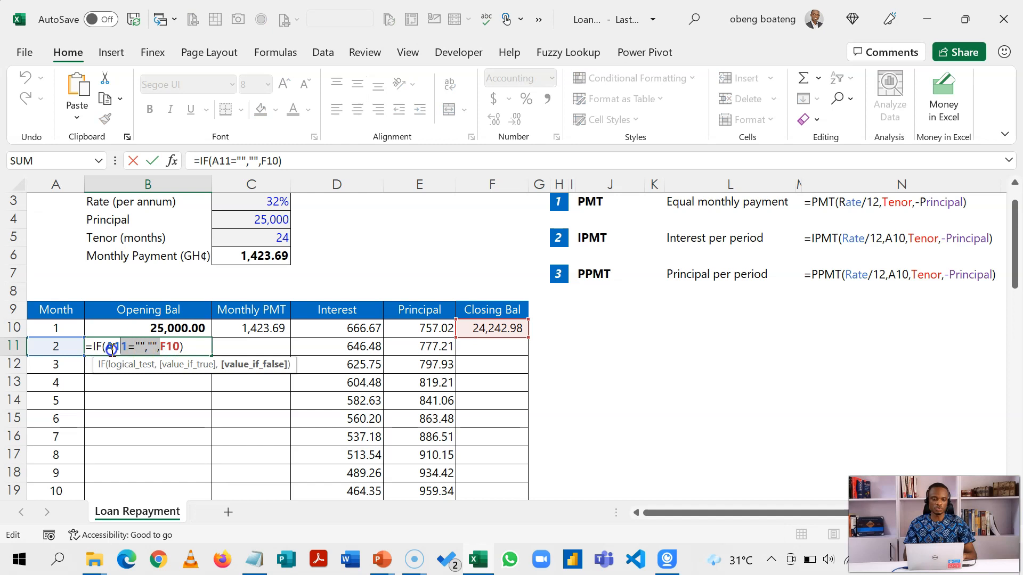
key(Escape)
text(=IF(A11="","",)
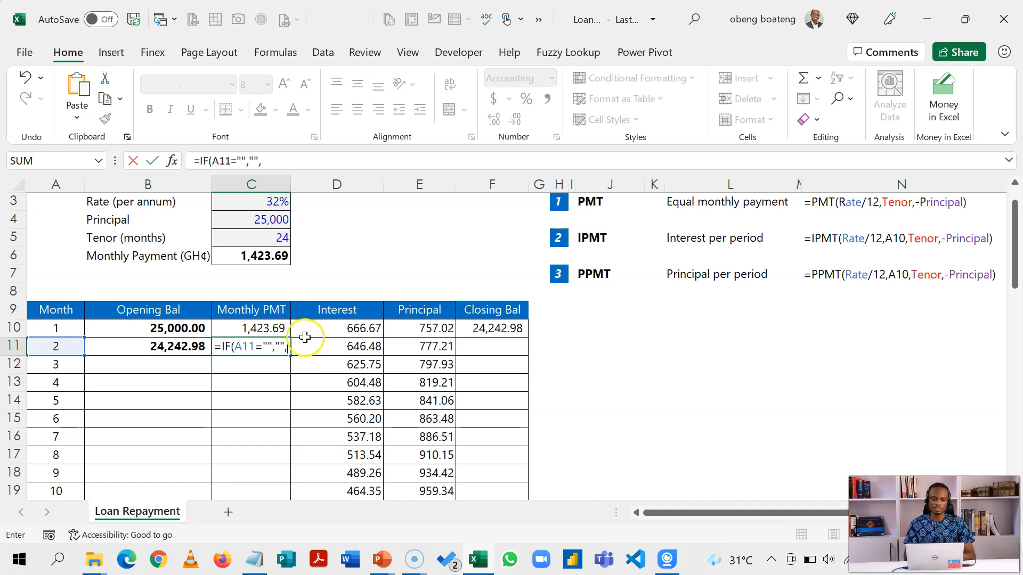
click(252, 256)
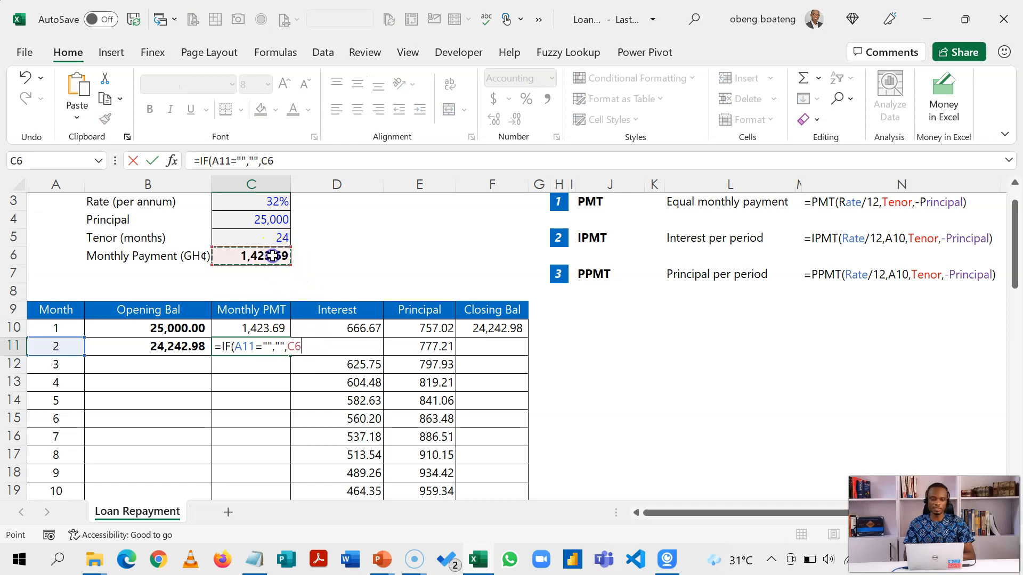
key(F4)
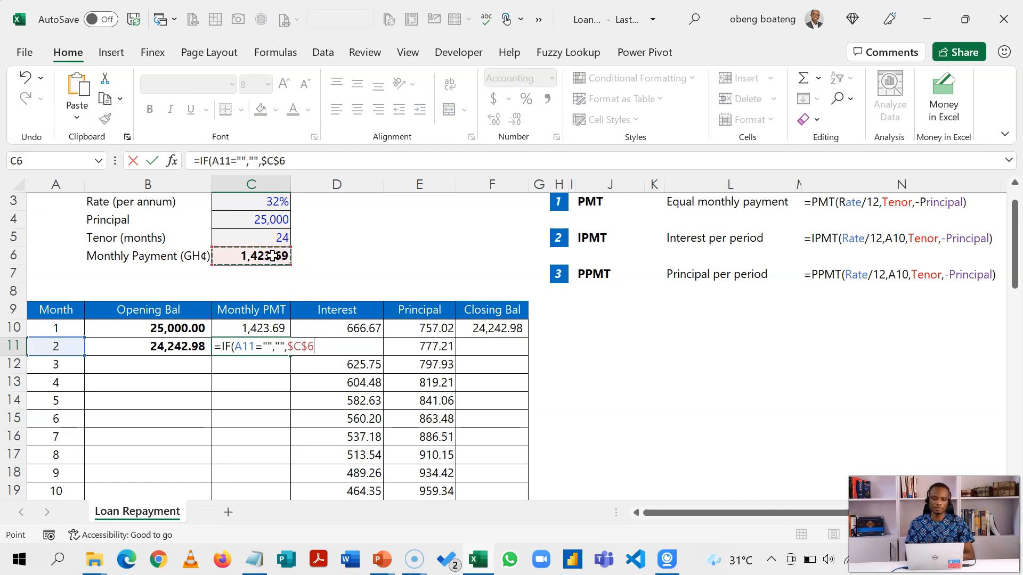
key(Enter)
text(=IF(A11="","",B11-E11)
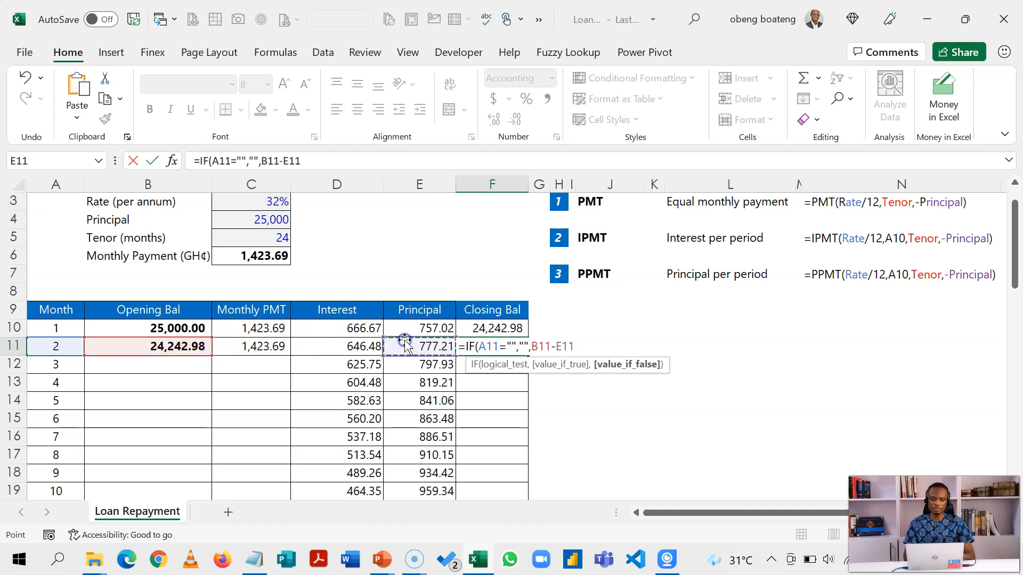
key(Enter)
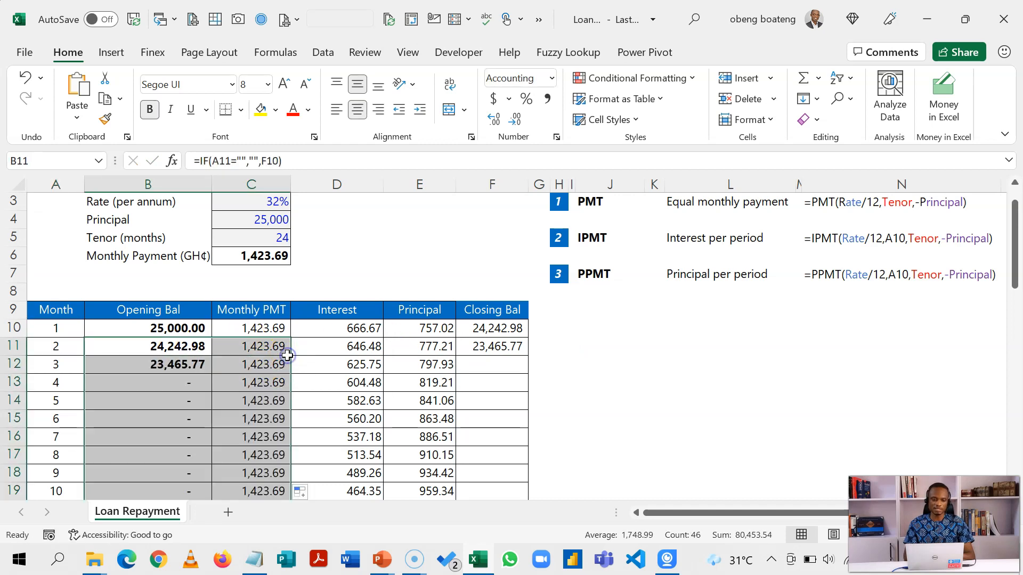
Fill the IF-wrapped formulas down and set tenor to 5 so the schedule shows five months ending at (0.00).
click(487, 346)
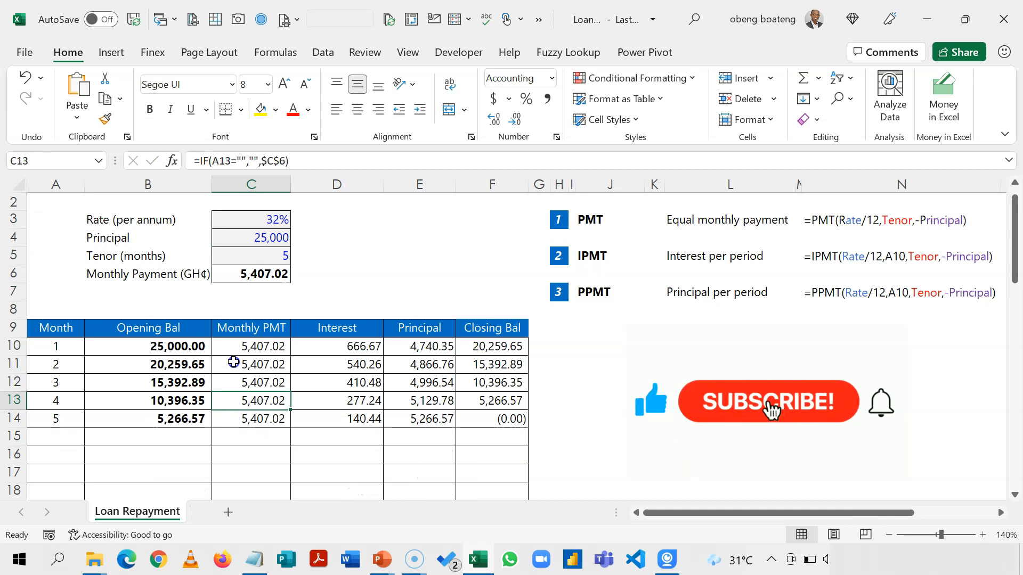
click(56, 437)
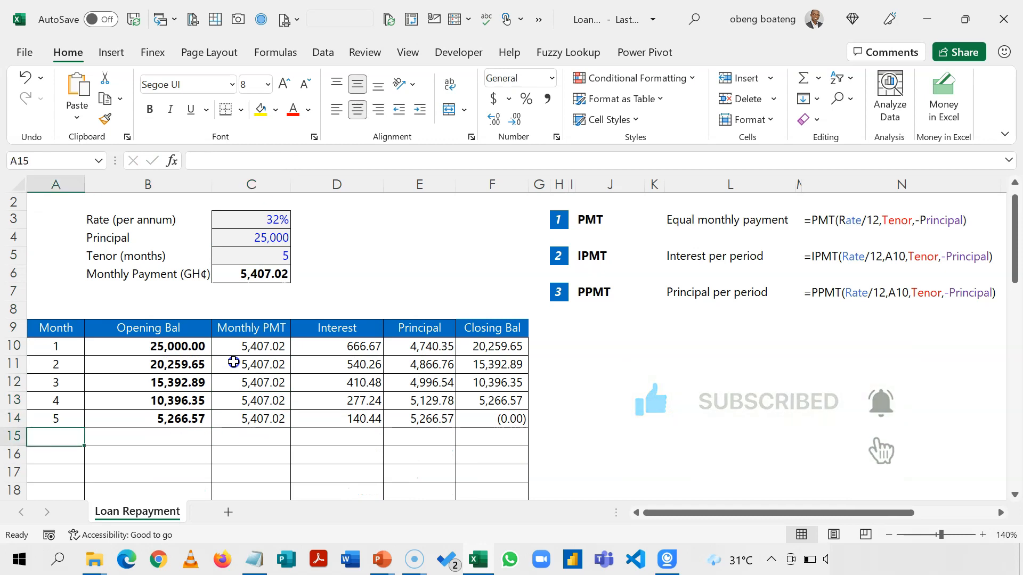